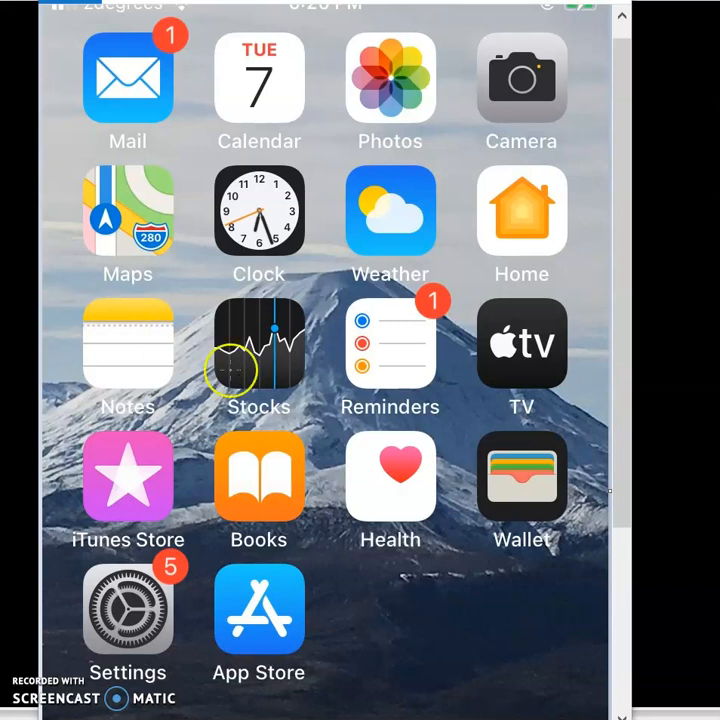
pyautogui.moveTo(263, 573)
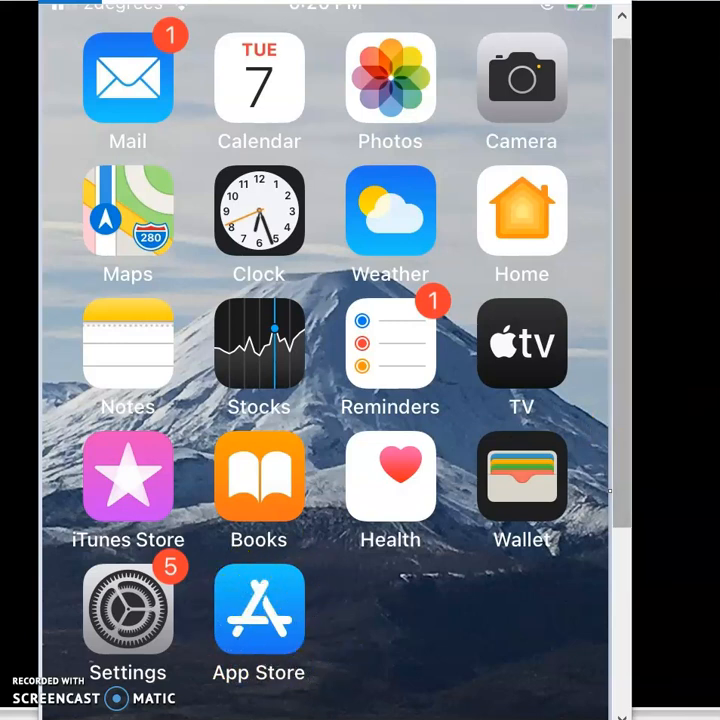
# - Open the App Store and type 'Adobe sca' into the search field
pyautogui.click(259, 610)
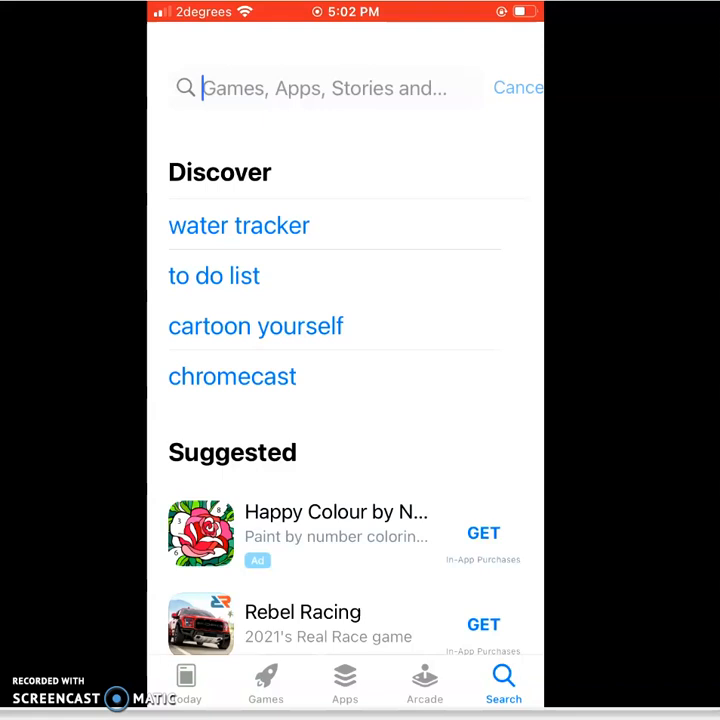
pyautogui.click(320, 87)
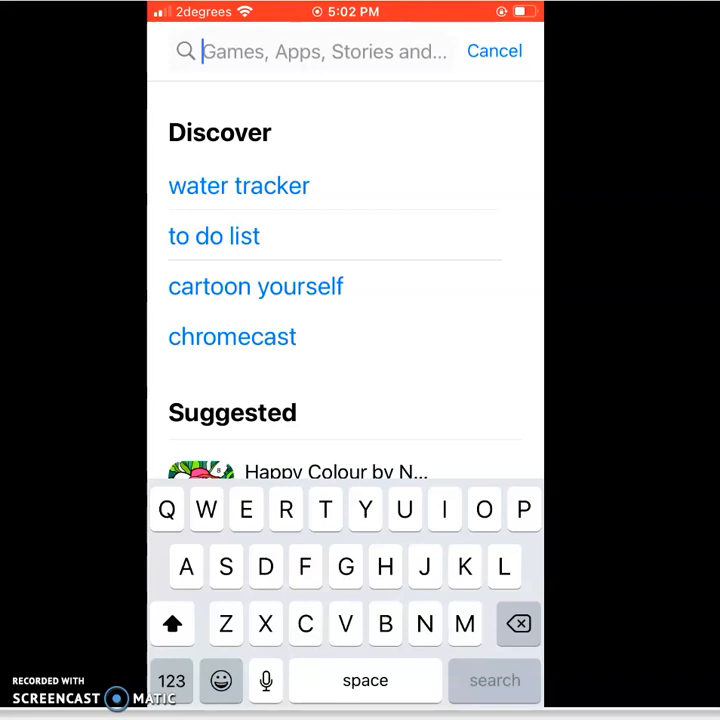
pyautogui.write('Adobe')
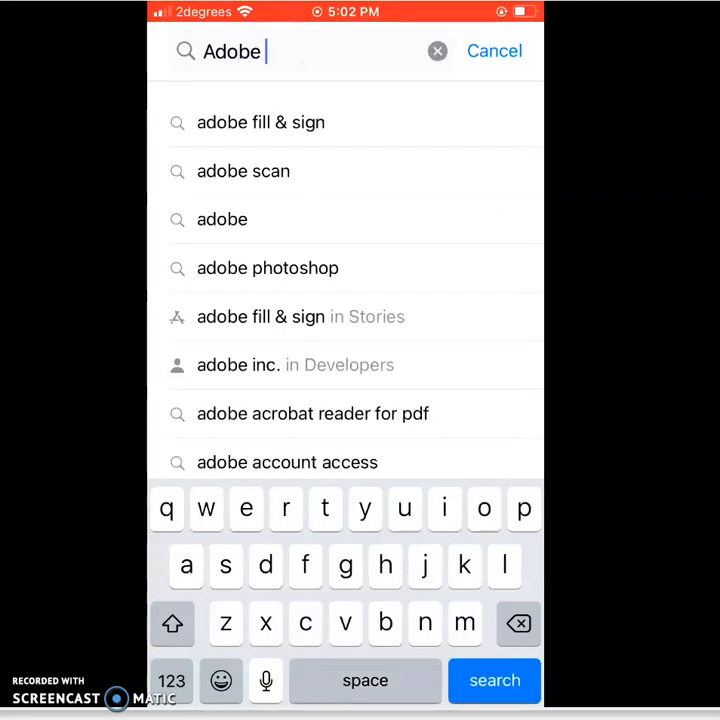
pyautogui.write('scan')
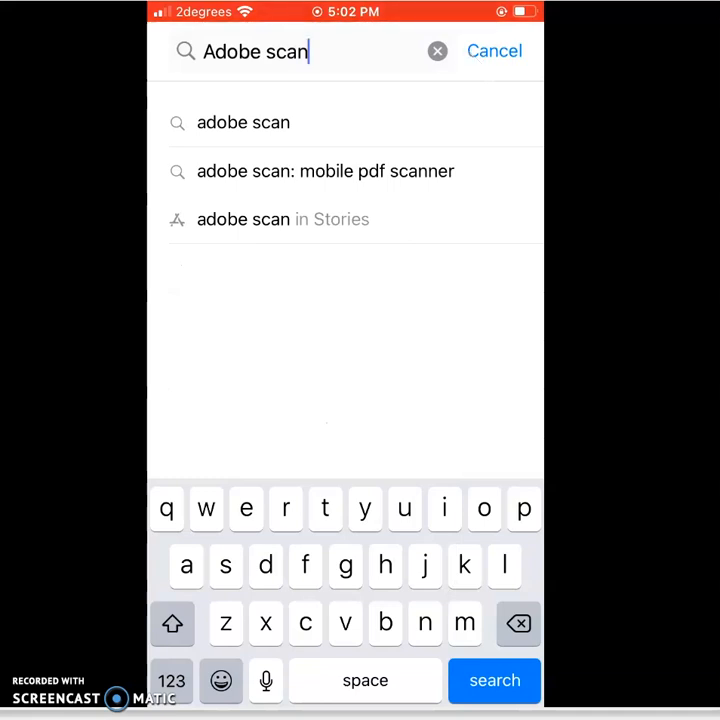
# - Run the 'adobe scan' search and scroll down to the installed Adobe Scan listing
pyautogui.click(495, 680)
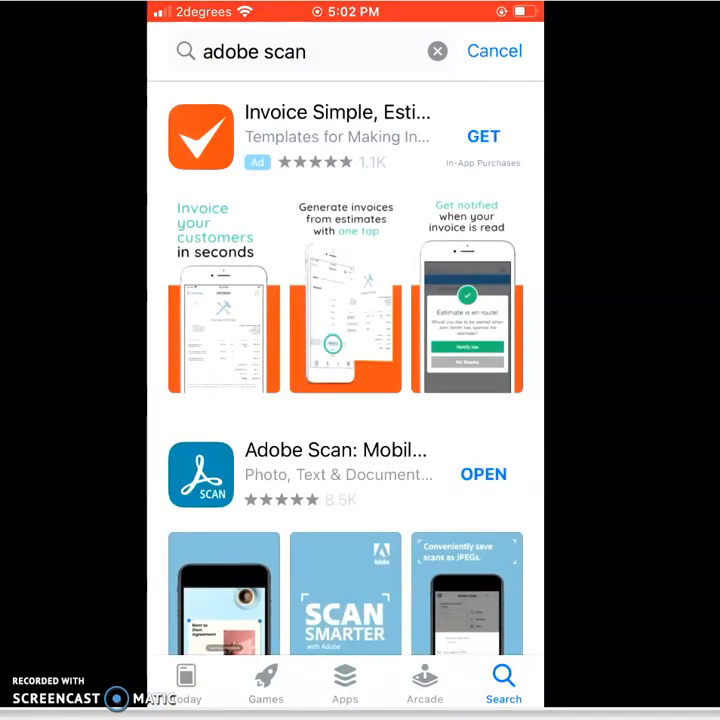
pyautogui.moveTo(278, 518)
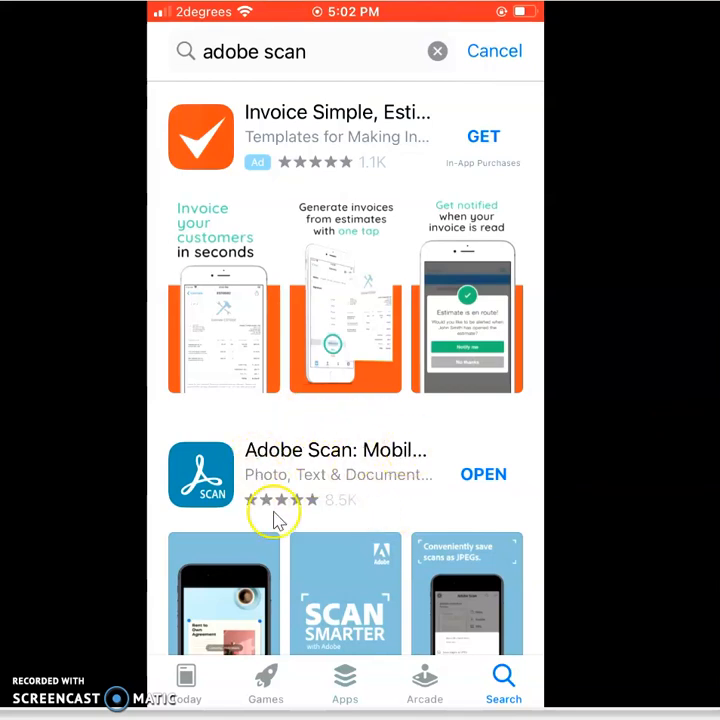
pyautogui.moveTo(497, 443)
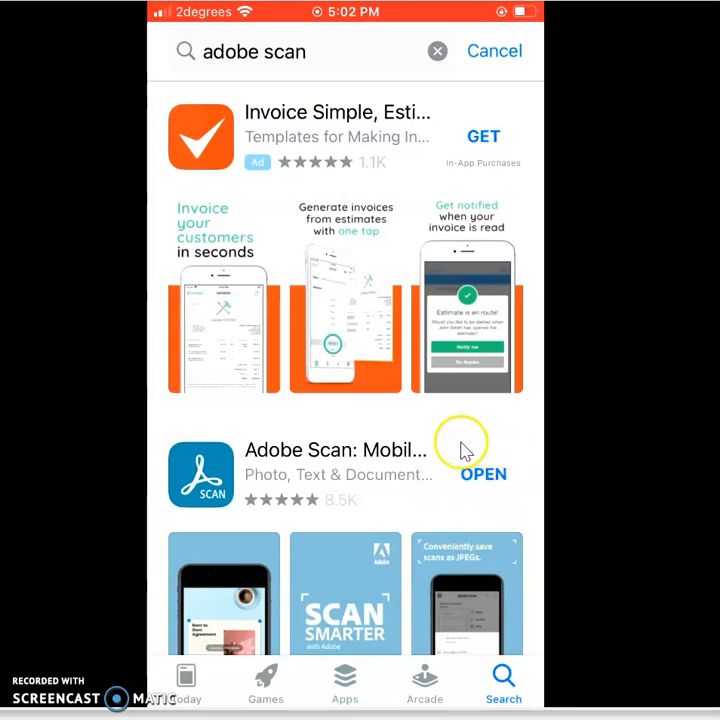
pyautogui.moveTo(458, 510)
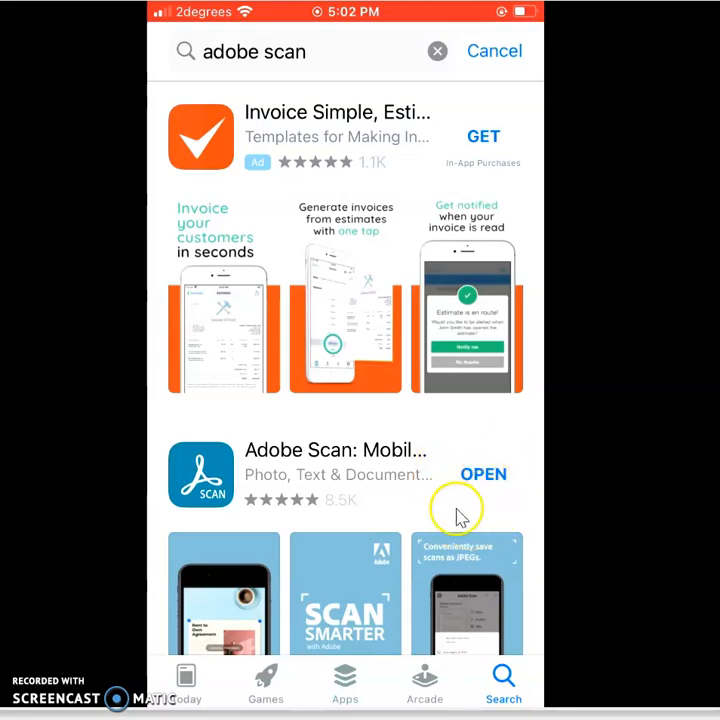
pyautogui.moveTo(470, 498)
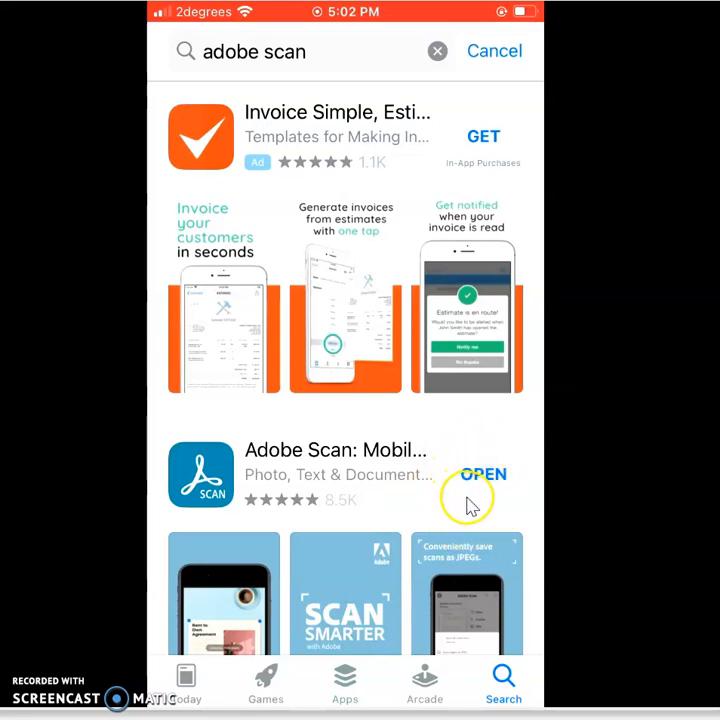
pyautogui.moveTo(472, 432)
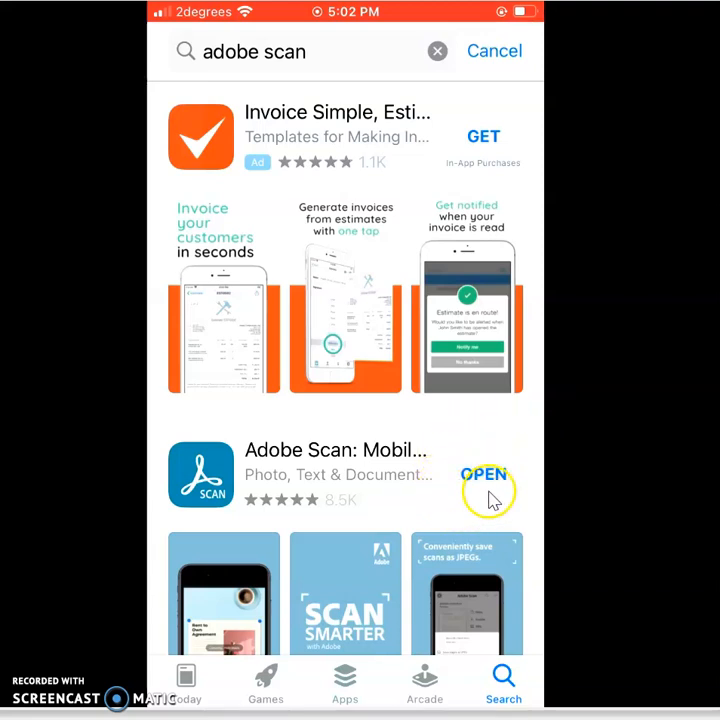
pyautogui.moveTo(500, 503)
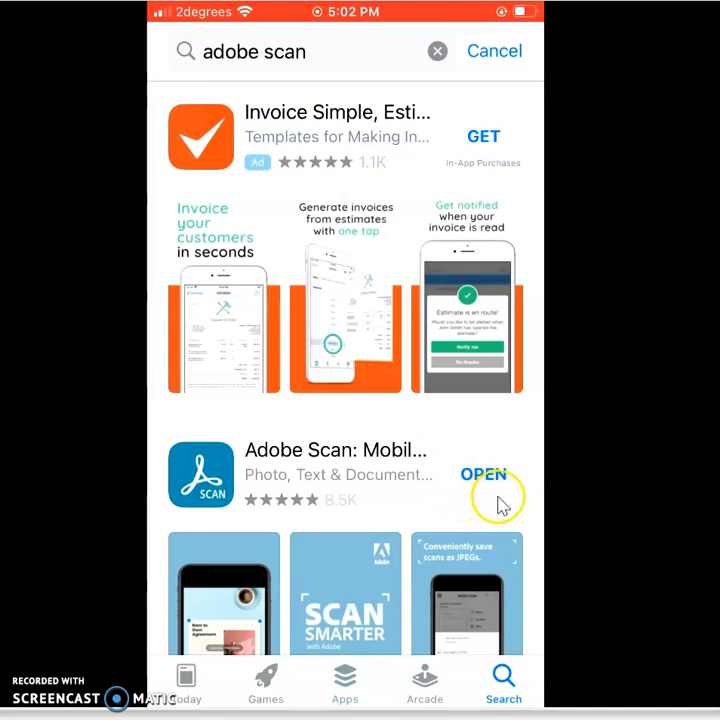
pyautogui.moveTo(470, 517)
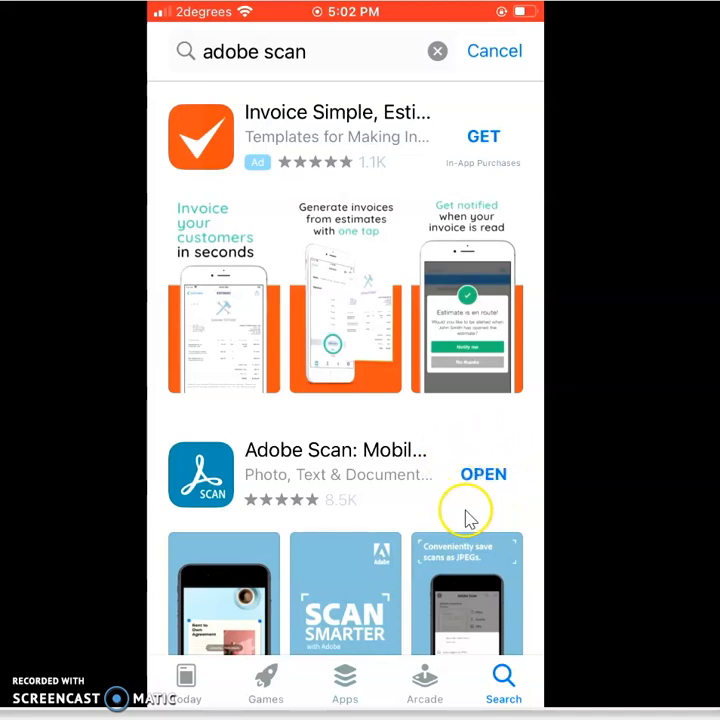
pyautogui.moveTo(457, 512)
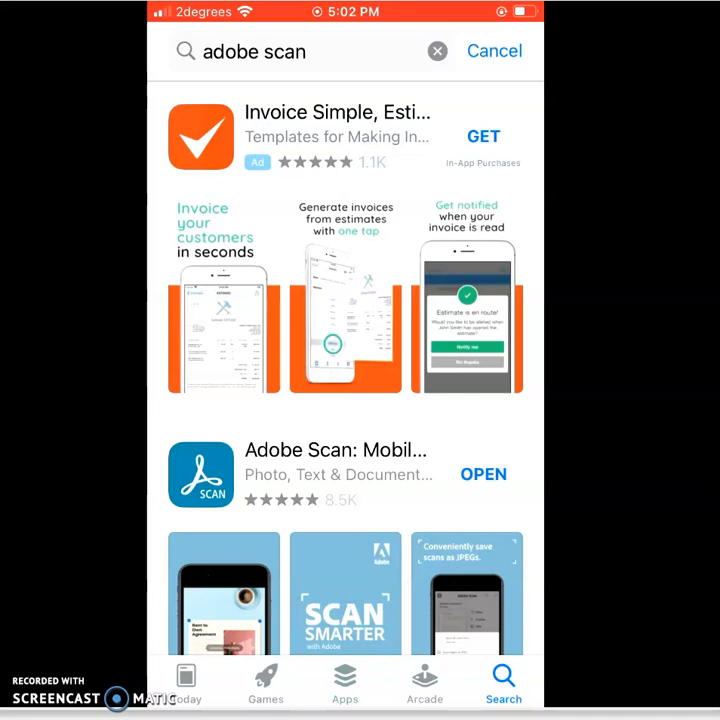
pyautogui.scroll(-3)
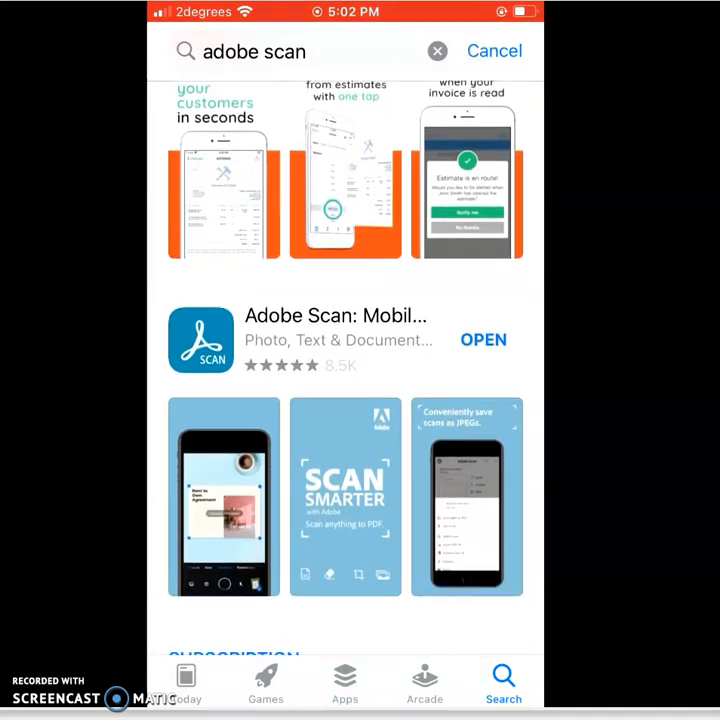
# - Launch Adobe Scan and aim the Document camera at Exam Page 1
pyautogui.click(483, 339)
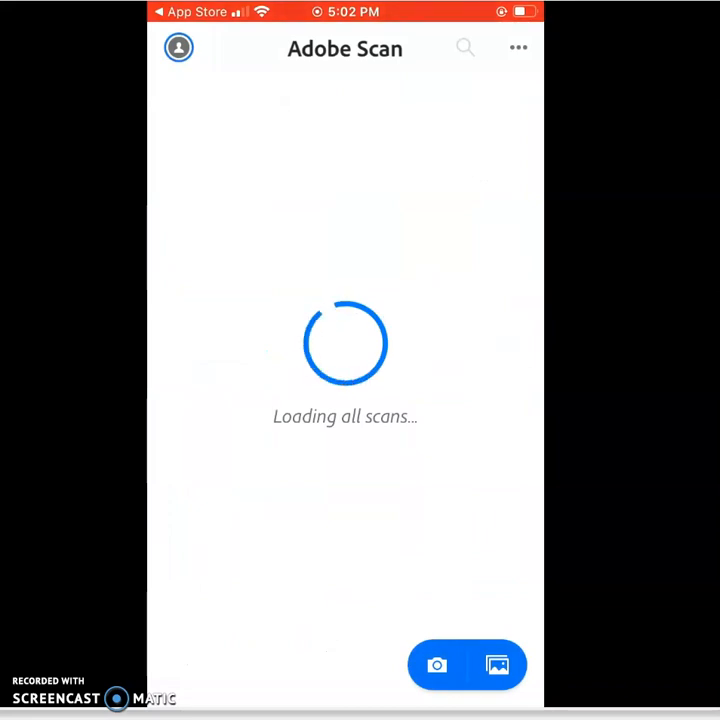
pyautogui.click(445, 664)
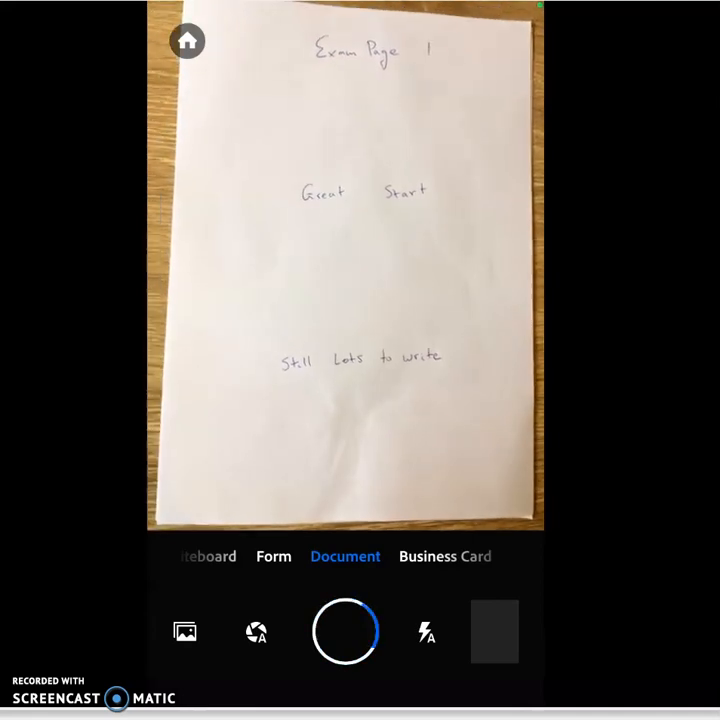
pyautogui.click(345, 631)
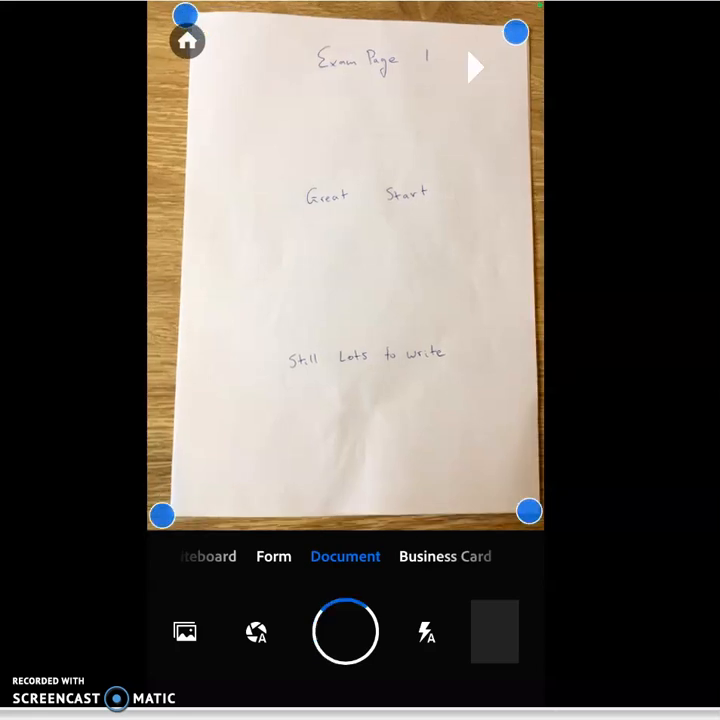
# - Capture Exam Page 1 and open the shot to review its detected borders
pyautogui.click(345, 631)
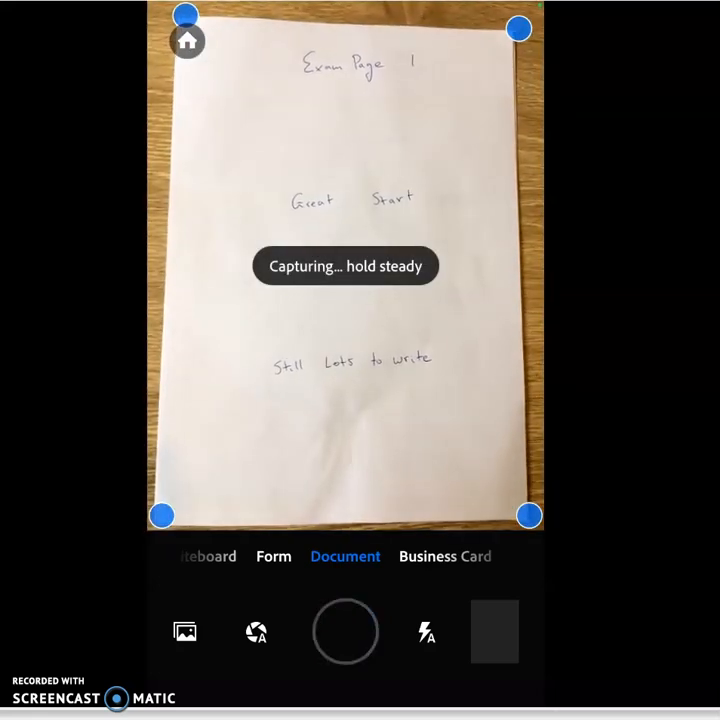
pyautogui.moveTo(508, 496)
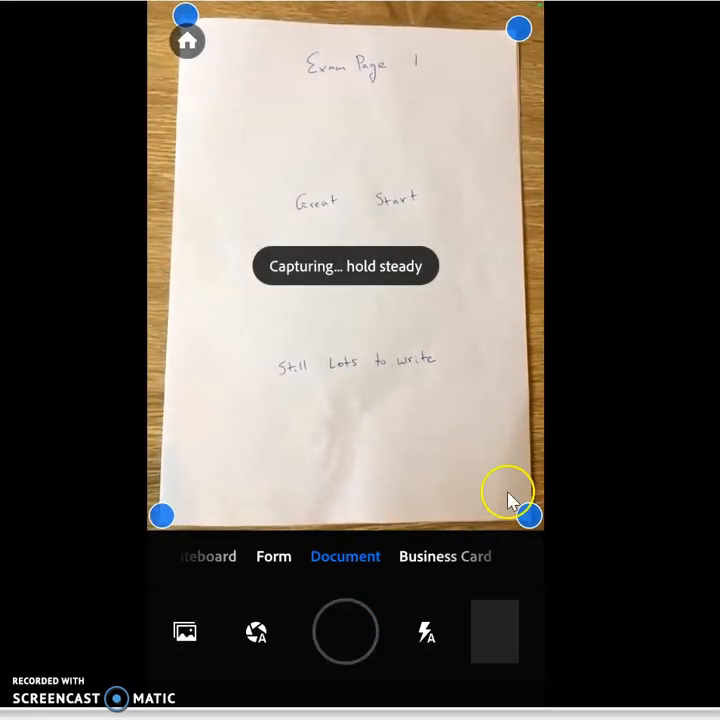
pyautogui.click(345, 631)
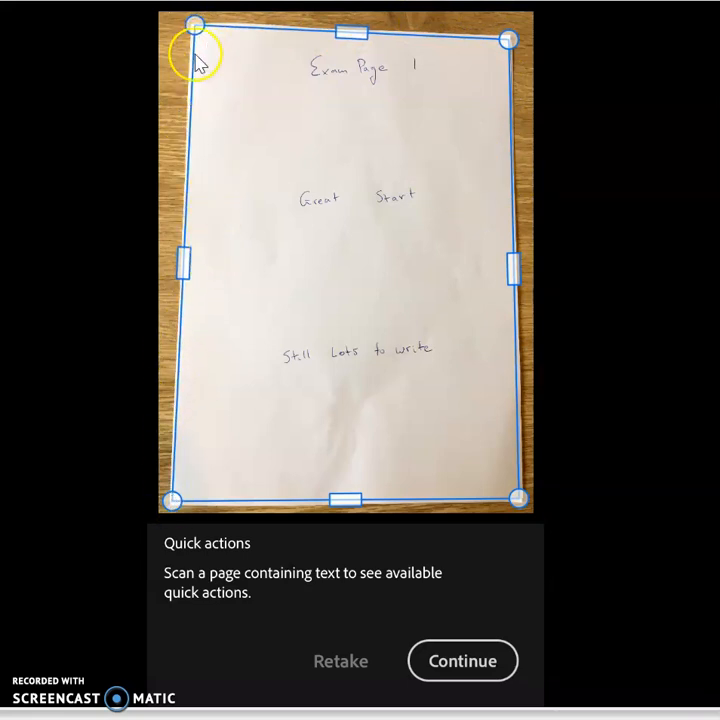
pyautogui.moveTo(506, 47)
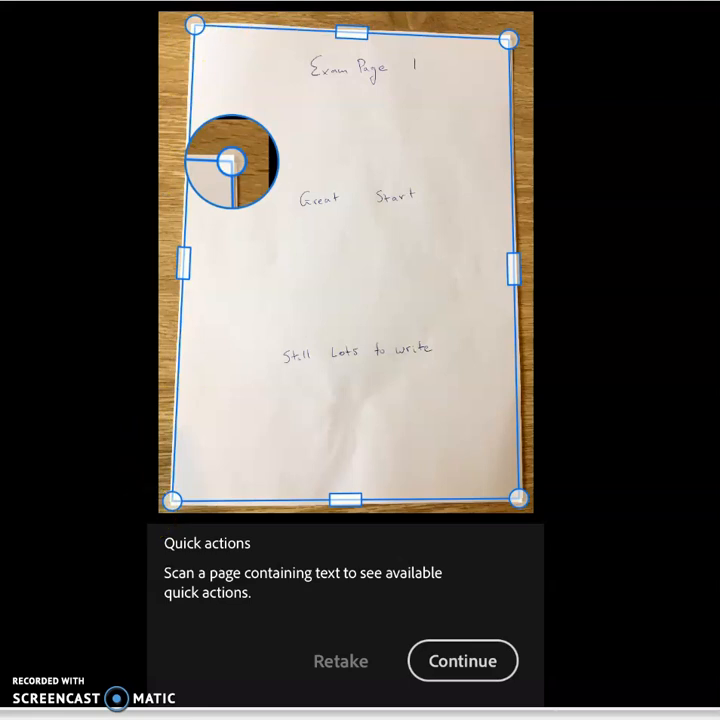
pyautogui.moveTo(180, 308)
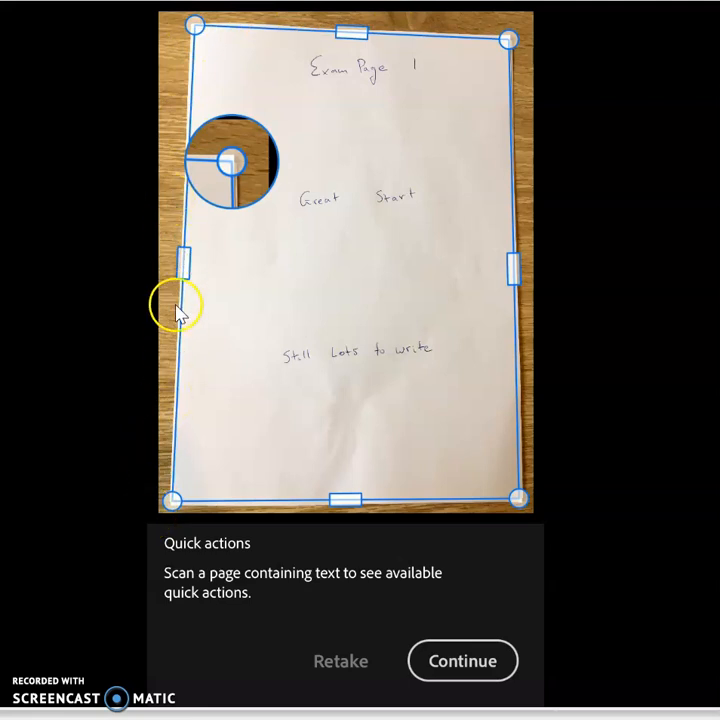
pyautogui.moveTo(180, 330)
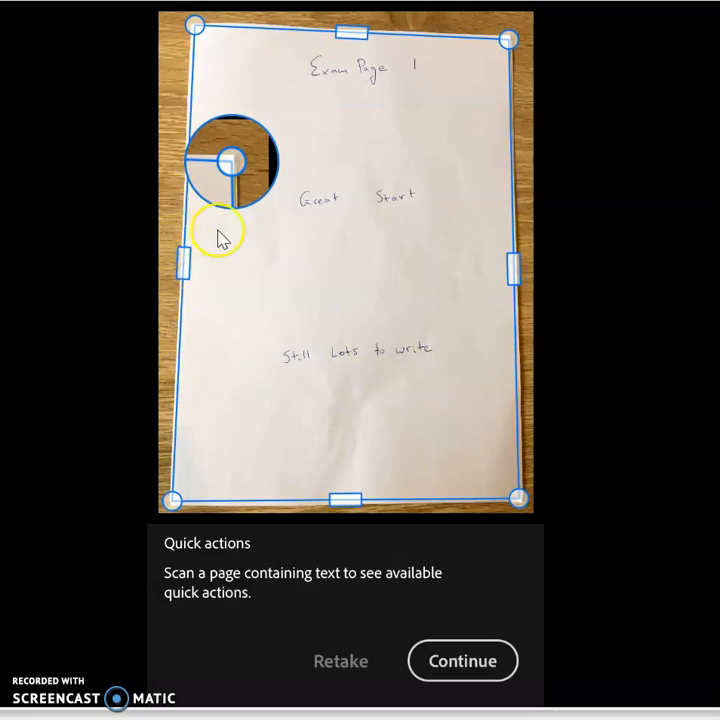
pyautogui.moveTo(224, 100)
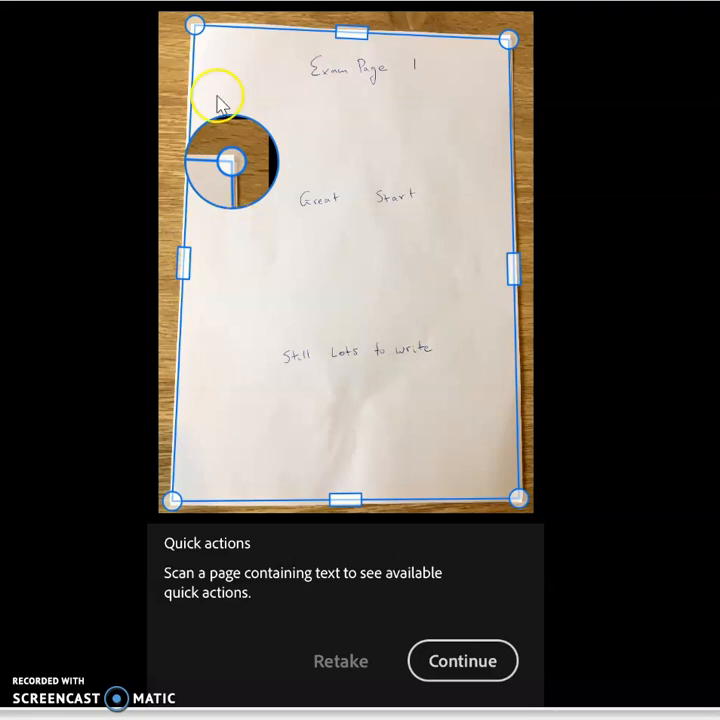
pyautogui.moveTo(205, 48)
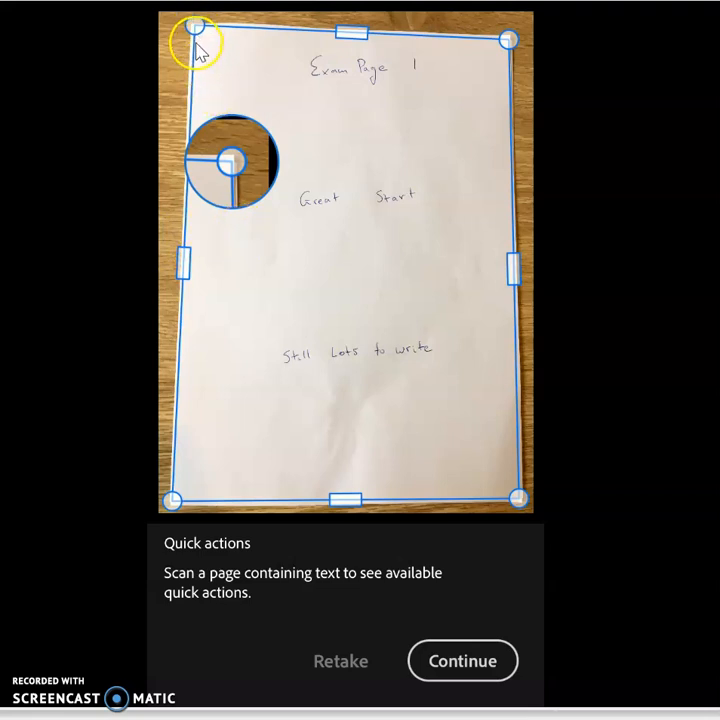
pyautogui.moveTo(200, 80)
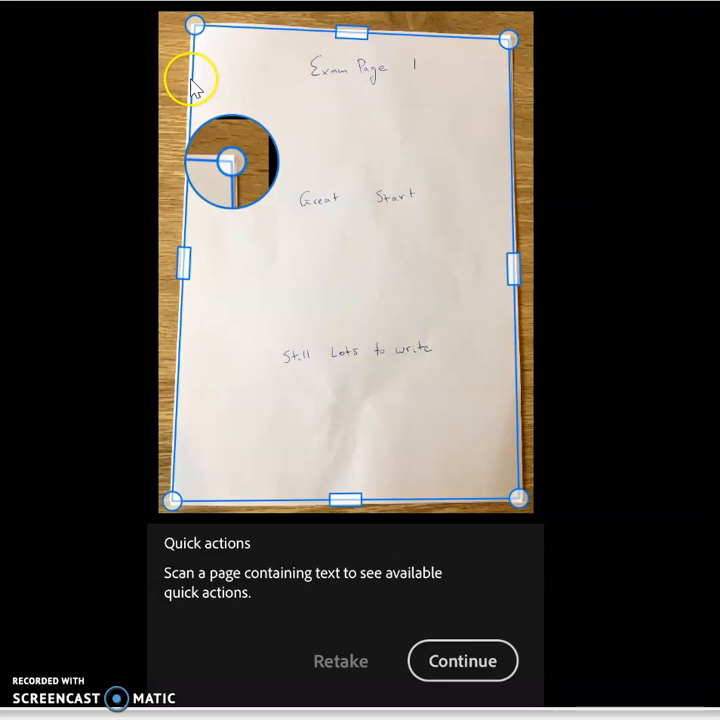
pyautogui.moveTo(203, 68)
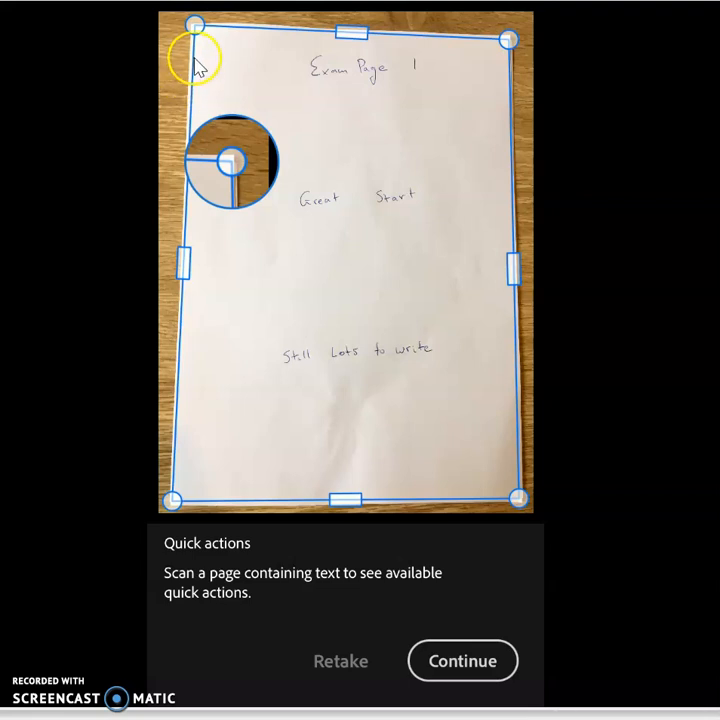
pyautogui.moveTo(507, 67)
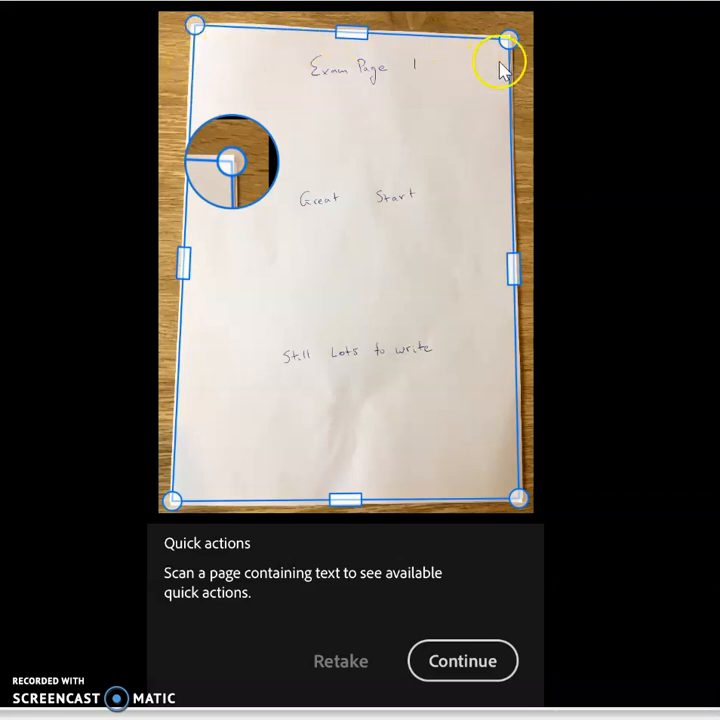
pyautogui.moveTo(457, 192)
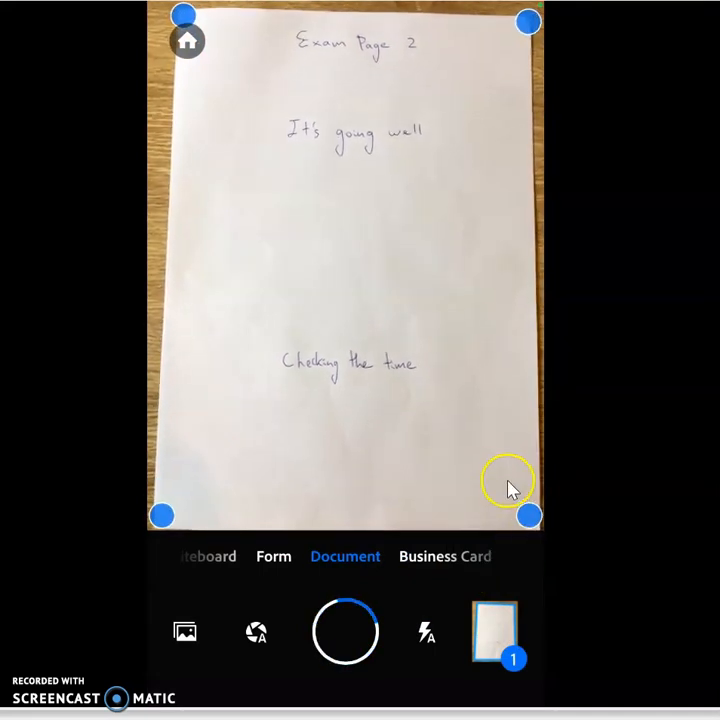
# - Photograph Exam Page 2 and bring up its border review
pyautogui.click(345, 631)
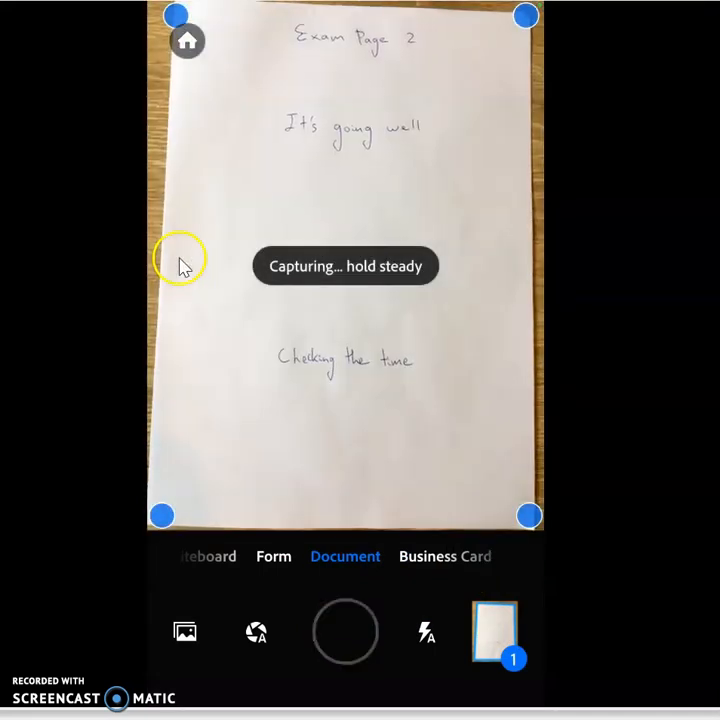
pyautogui.click(345, 631)
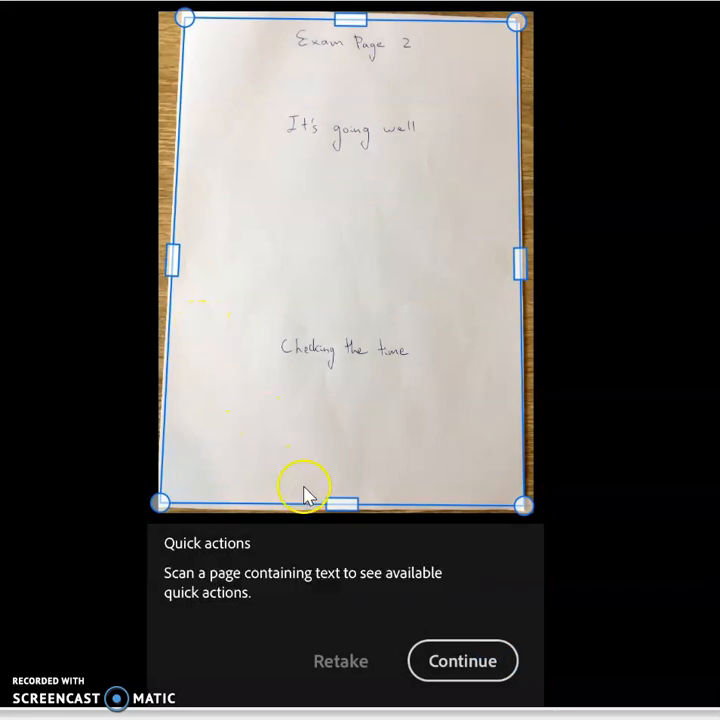
pyautogui.moveTo(370, 613)
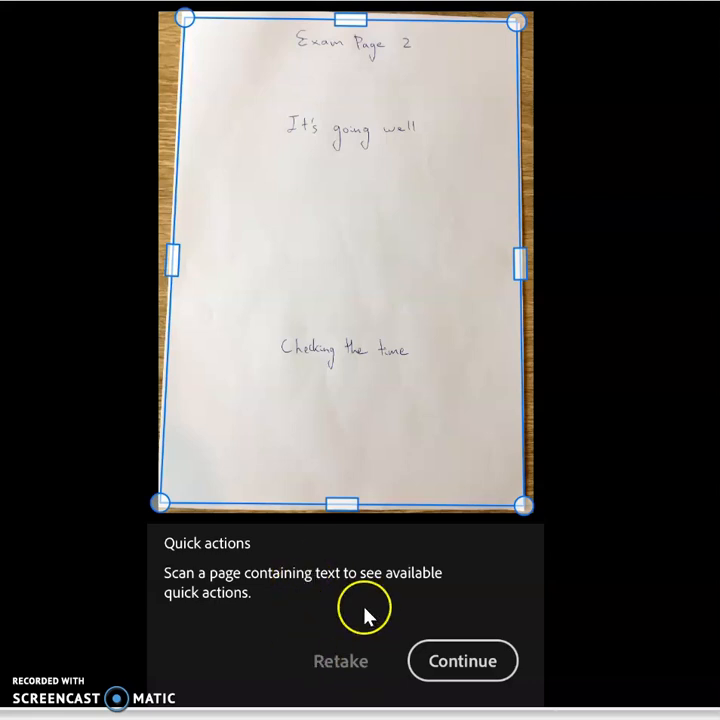
pyautogui.moveTo(308, 616)
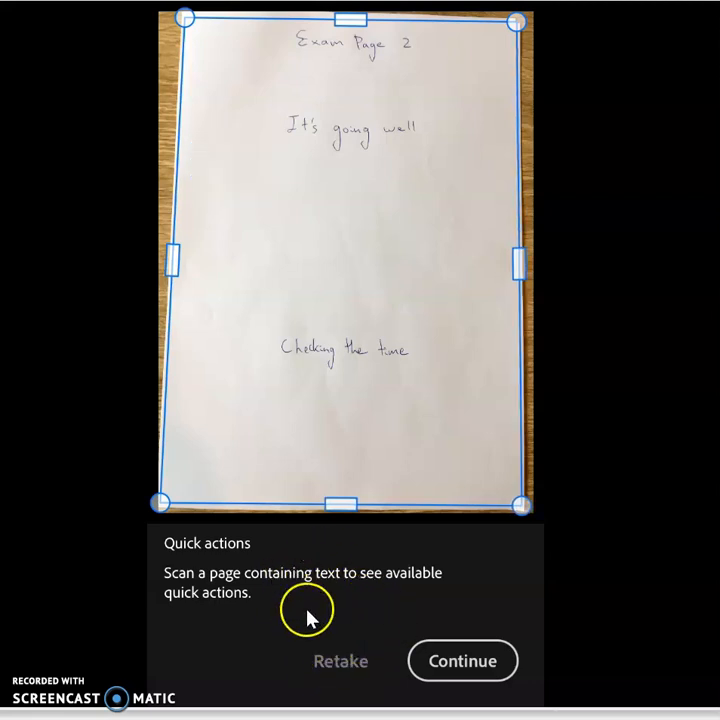
pyautogui.moveTo(400, 467)
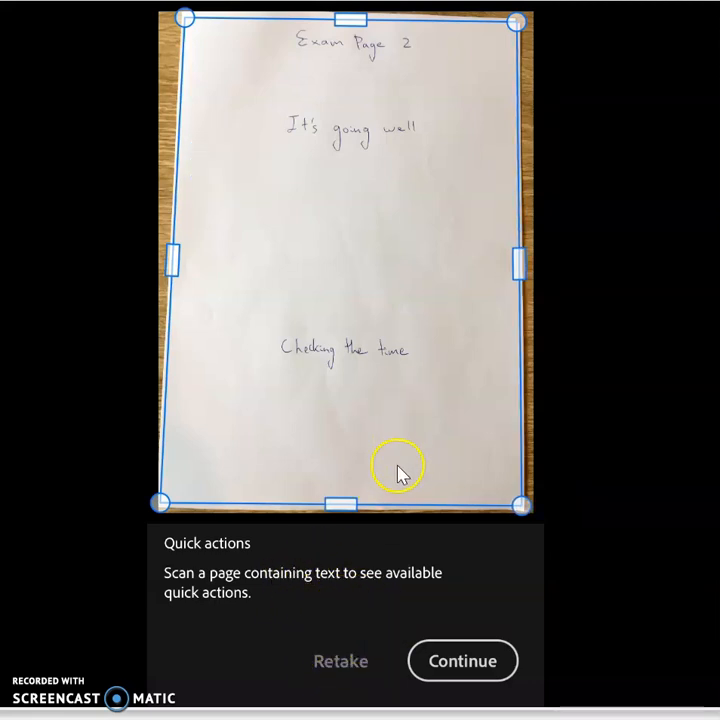
pyautogui.moveTo(407, 502)
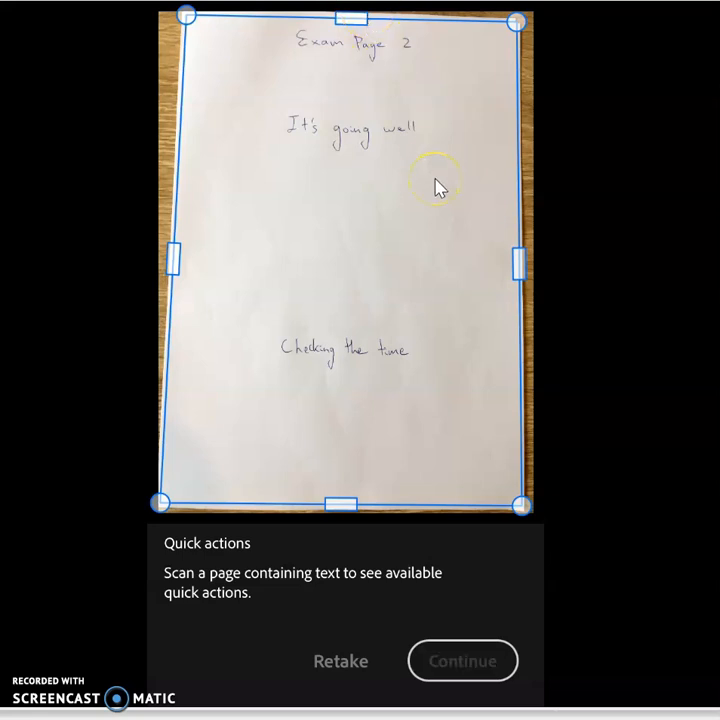
# - Accept the Exam Page 2 scan and capture Exam Page 3
pyautogui.click(340, 660)
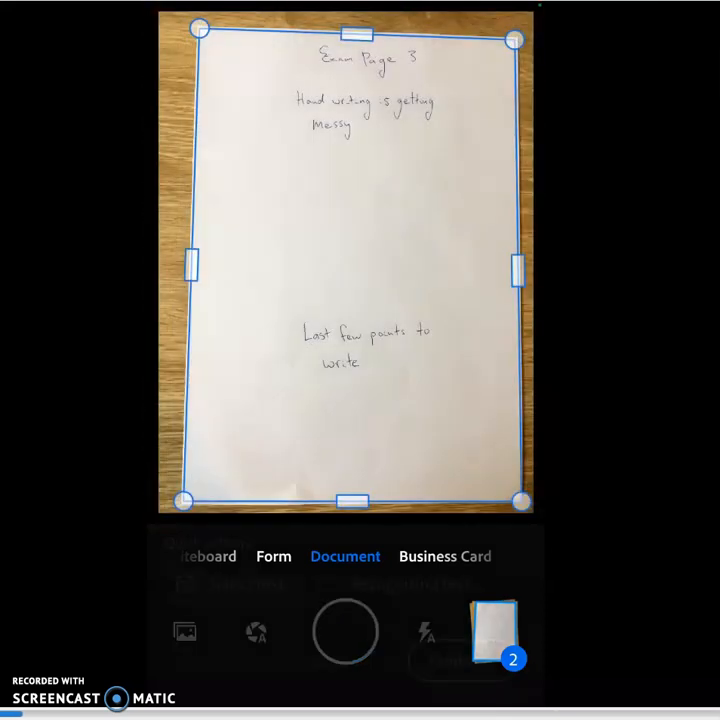
pyautogui.click(346, 627)
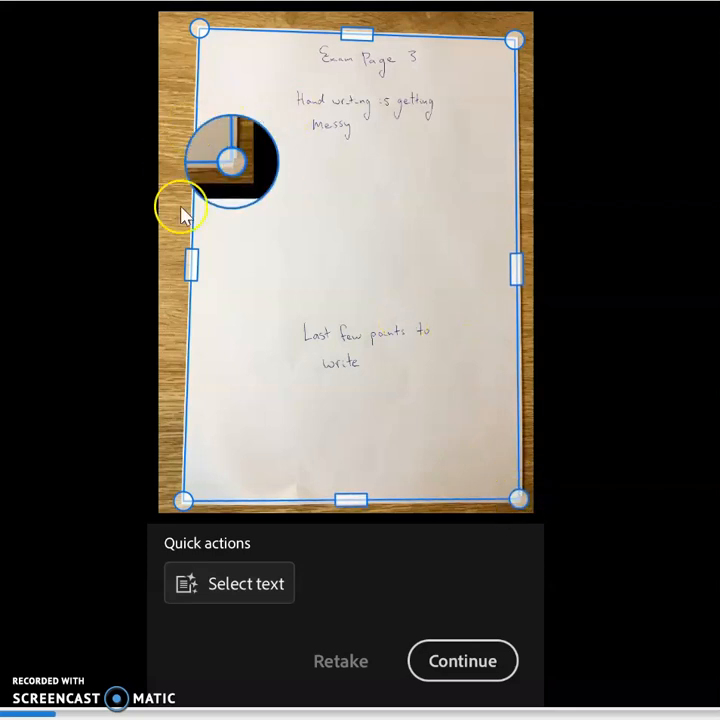
pyautogui.moveTo(320, 228)
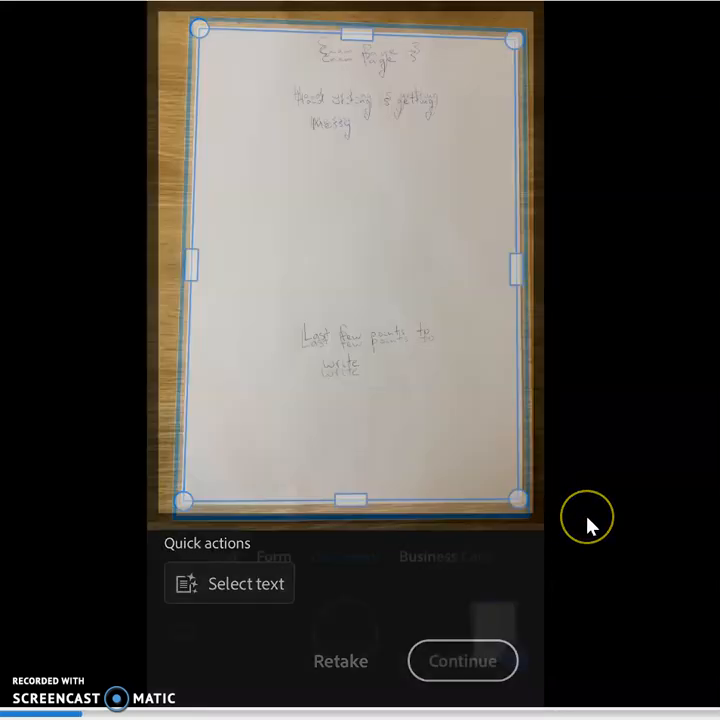
# - Accept Exam Page 3, then capture and accept Exam Page 4
pyautogui.click(462, 660)
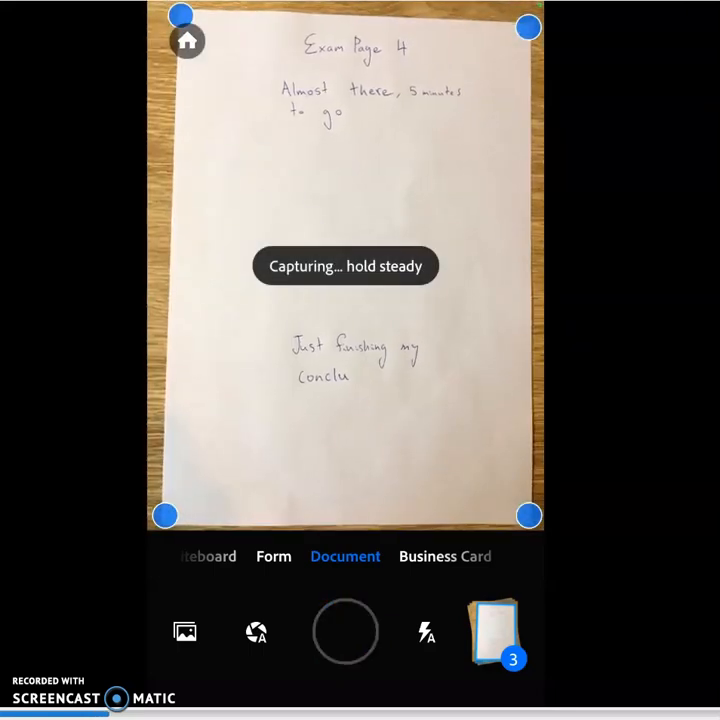
pyautogui.click(345, 631)
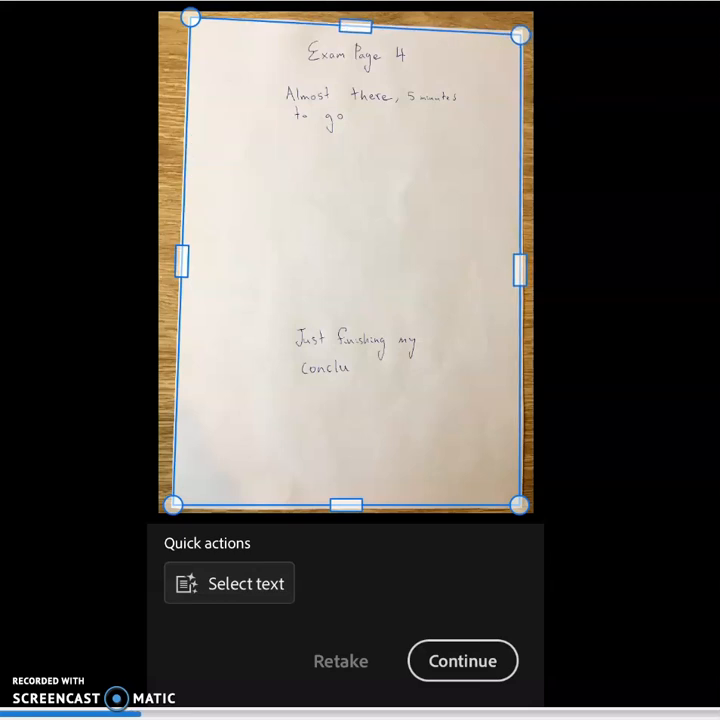
pyautogui.moveTo(496, 198)
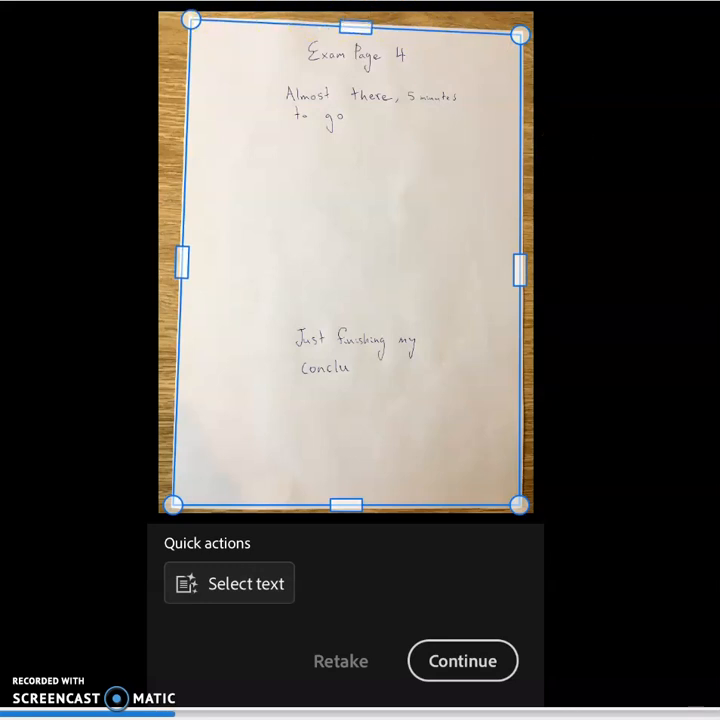
pyautogui.click(461, 660)
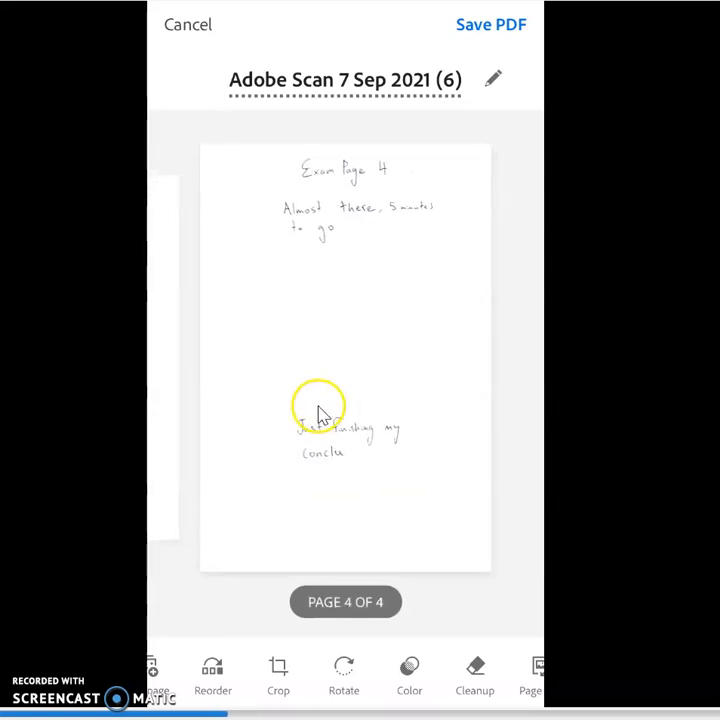
pyautogui.moveTo(367, 470)
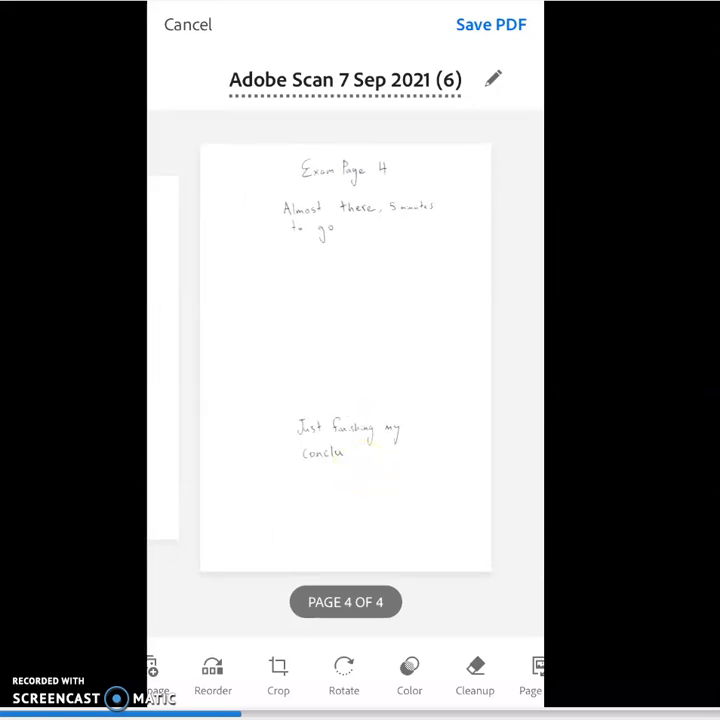
# - Open the Reorder view showing all four page thumbnails
pyautogui.click(213, 675)
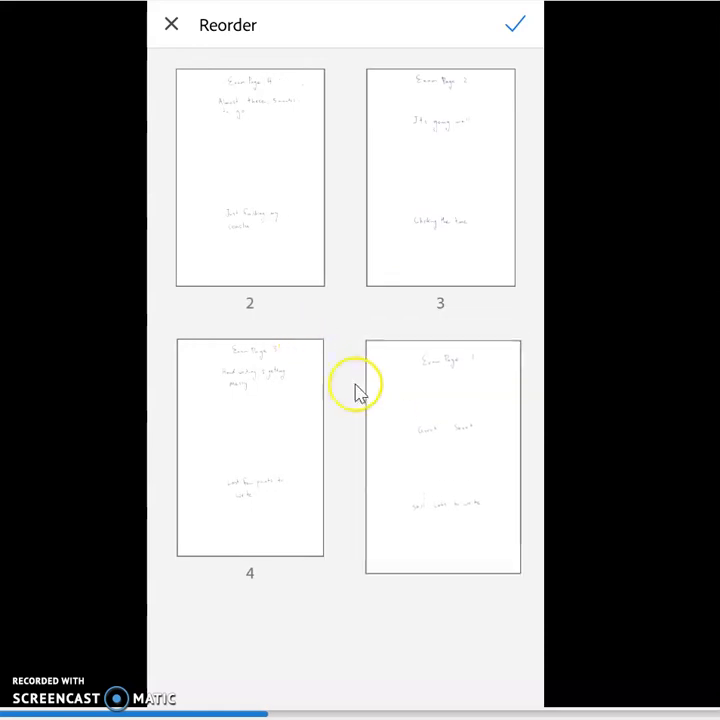
# - Drag the Exam Page 4 thumbnail into the last slot
pyautogui.moveTo(250, 178); pyautogui.dragTo(270, 245)
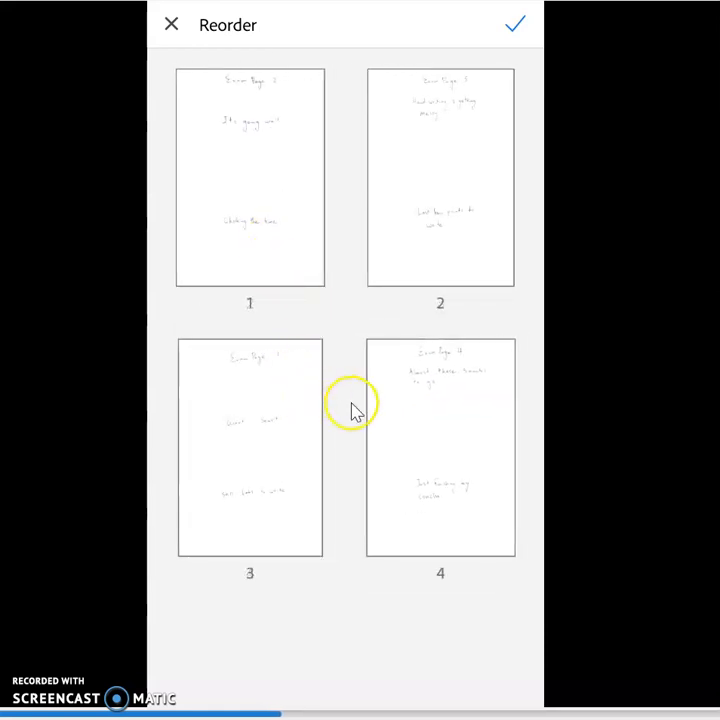
pyautogui.moveTo(415, 443)
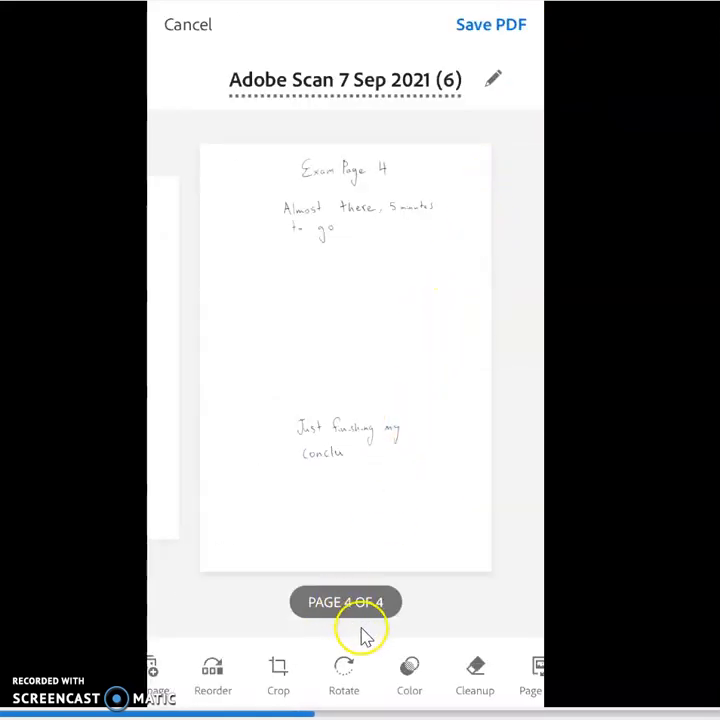
# - Rotate Exam Page 4 twice, then compare Exam Page 2's colour filters and choose Grayscale
pyautogui.click(344, 665)
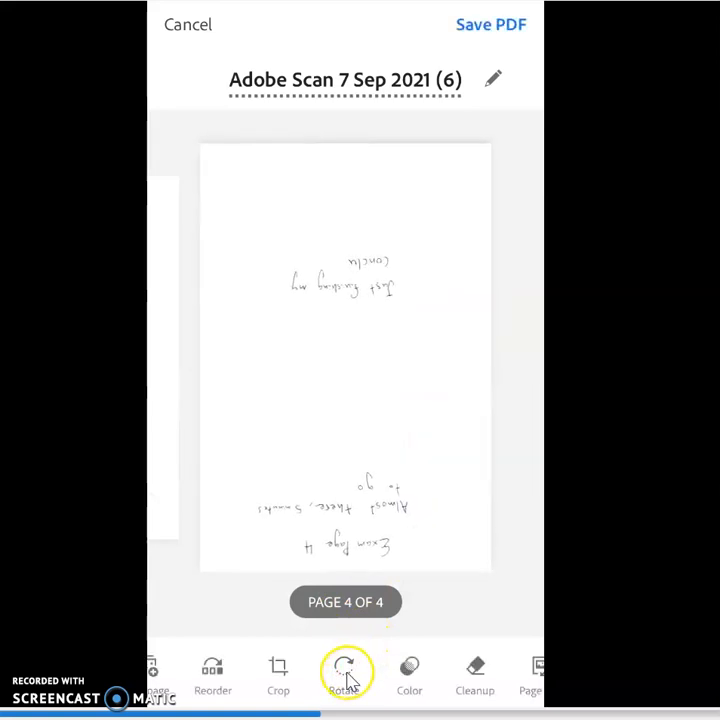
pyautogui.click(344, 668)
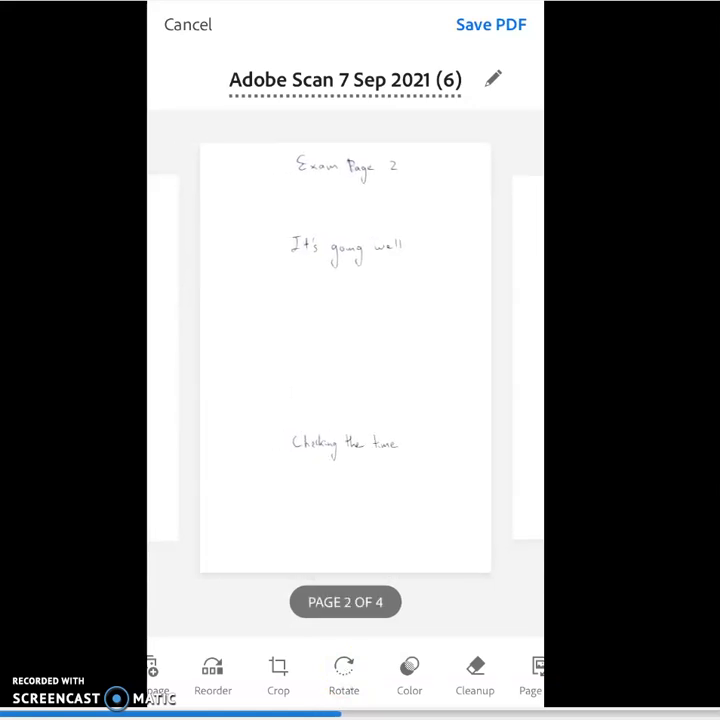
pyautogui.click(409, 665)
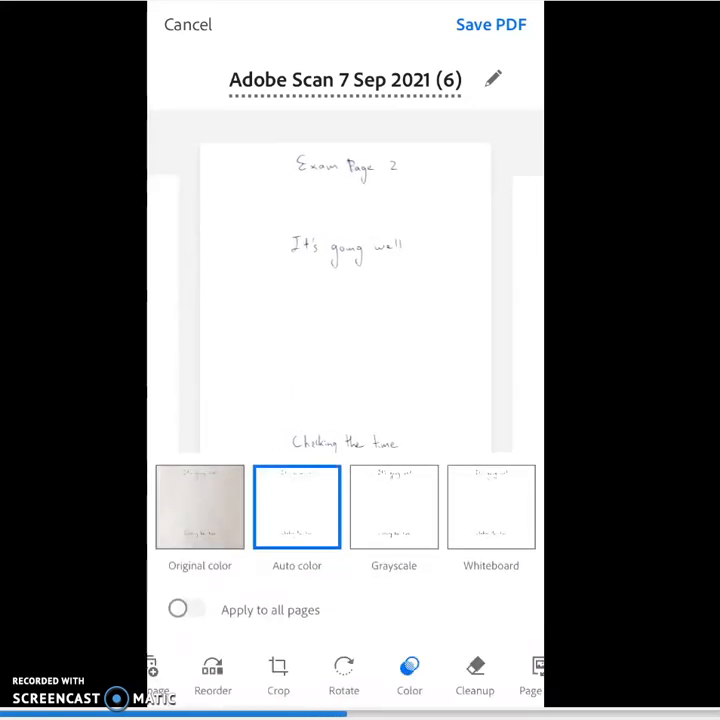
pyautogui.click(393, 506)
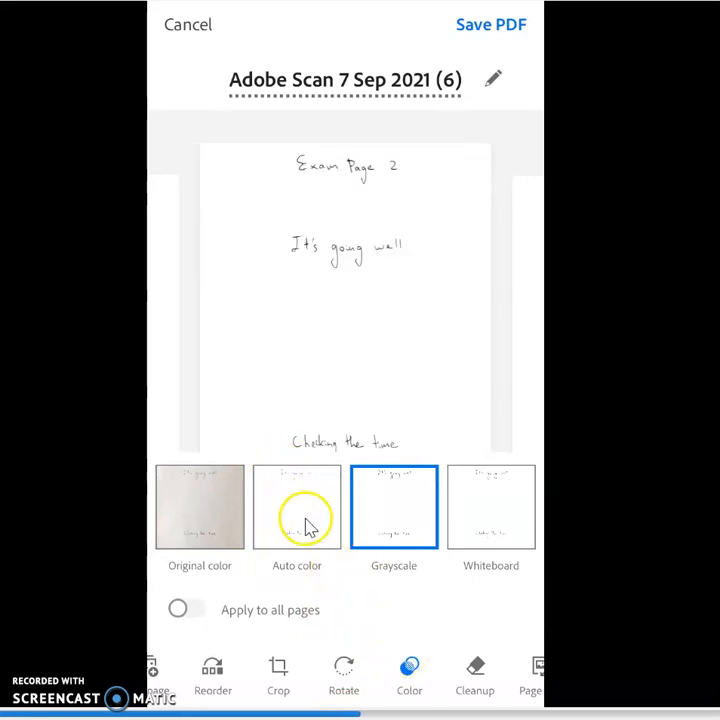
pyautogui.click(491, 506)
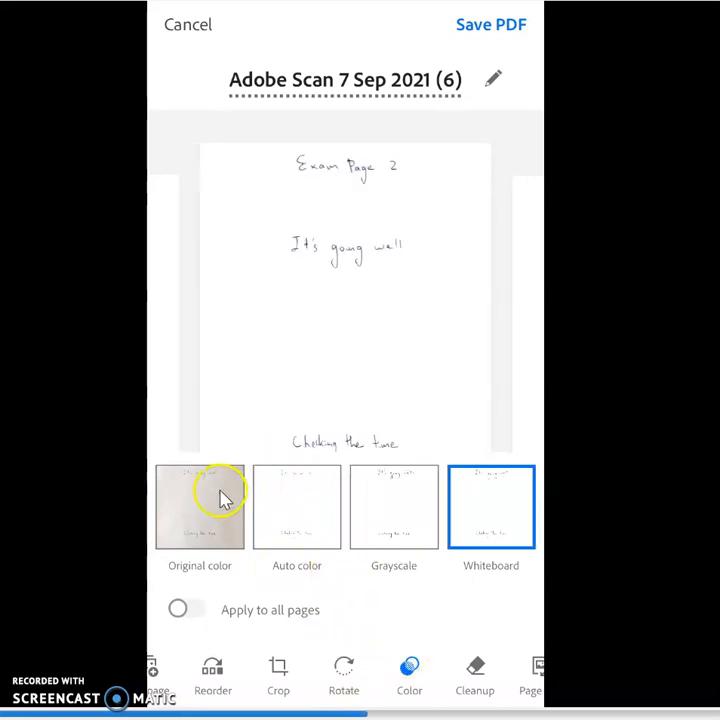
pyautogui.click(199, 506)
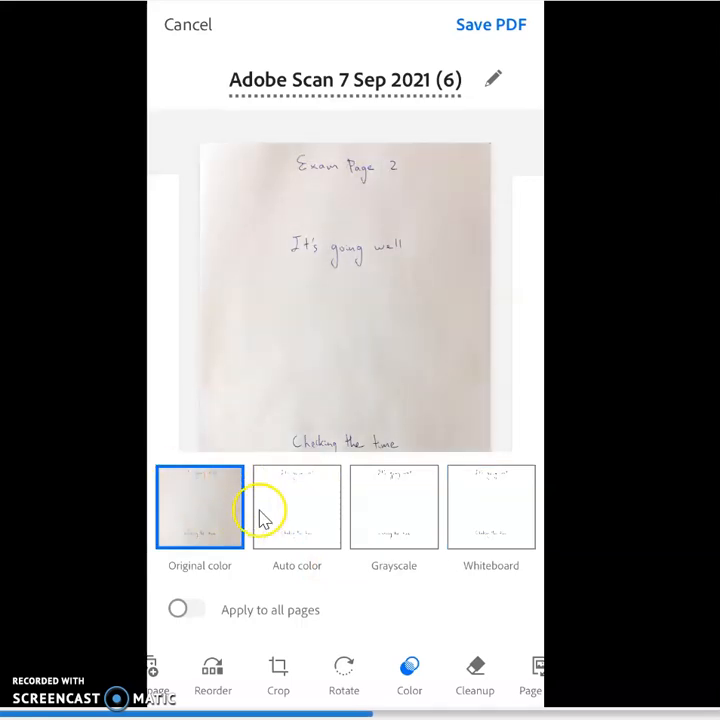
pyautogui.click(393, 507)
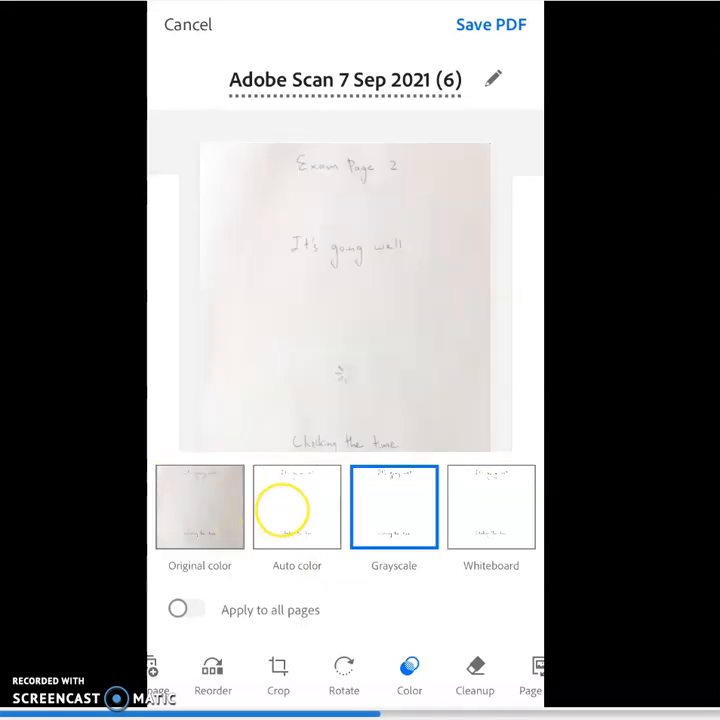
pyautogui.click(297, 506)
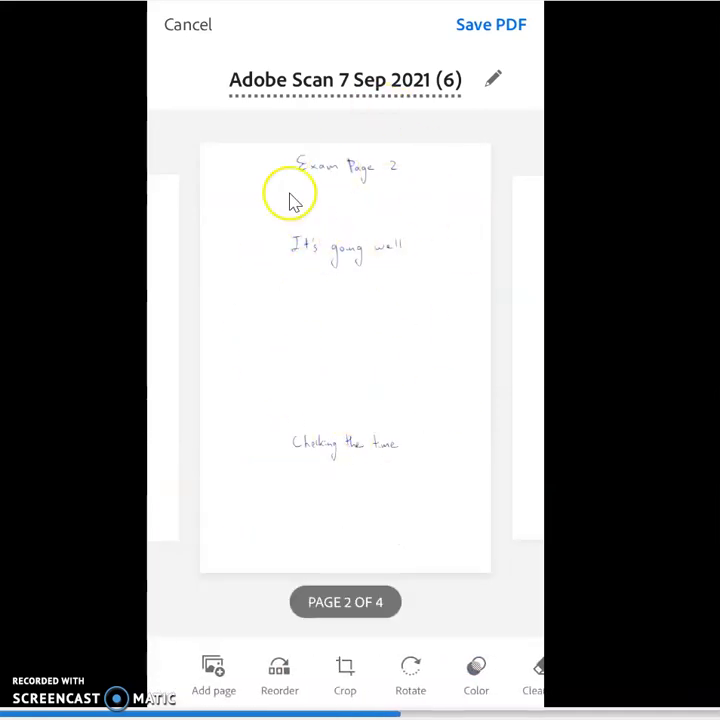
pyautogui.moveTo(382, 376)
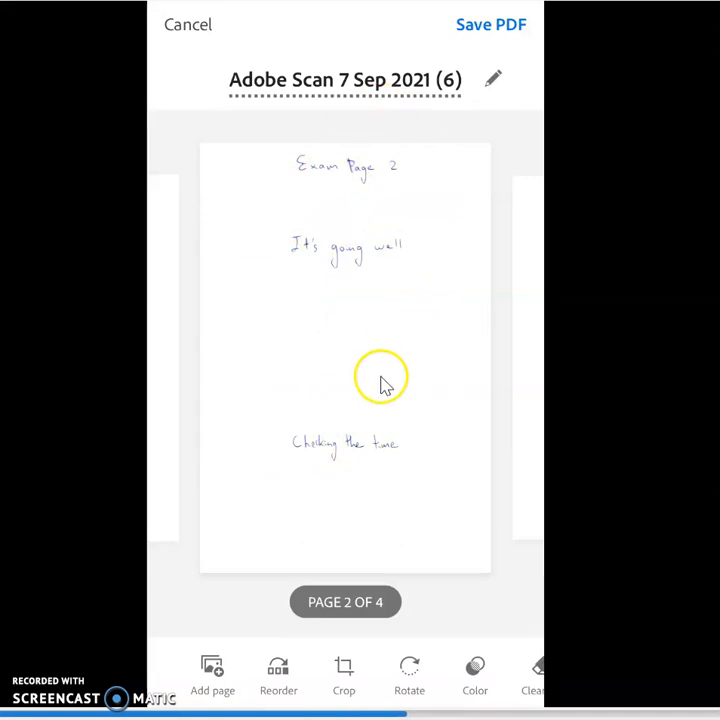
# - Add another page and photograph Exam Page 4 as the fifth captured page
pyautogui.click(212, 665)
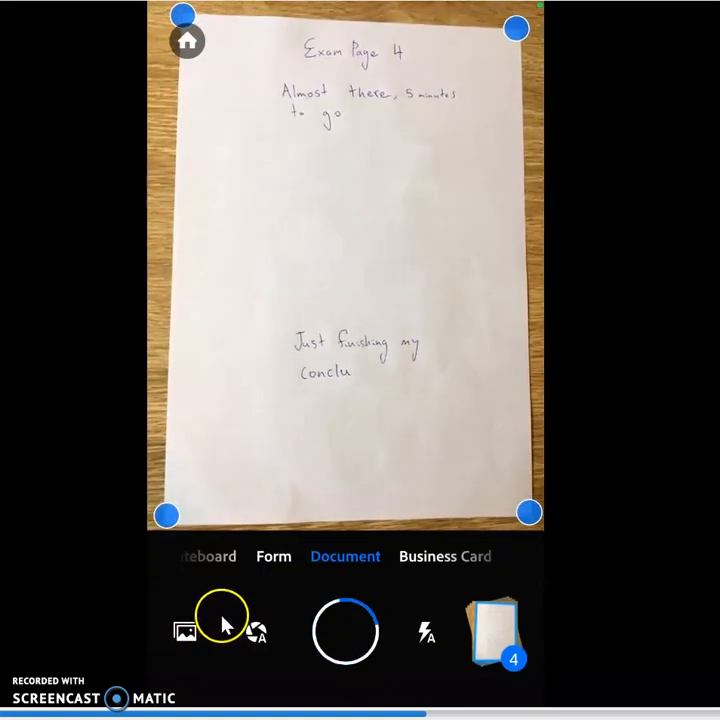
pyautogui.click(345, 631)
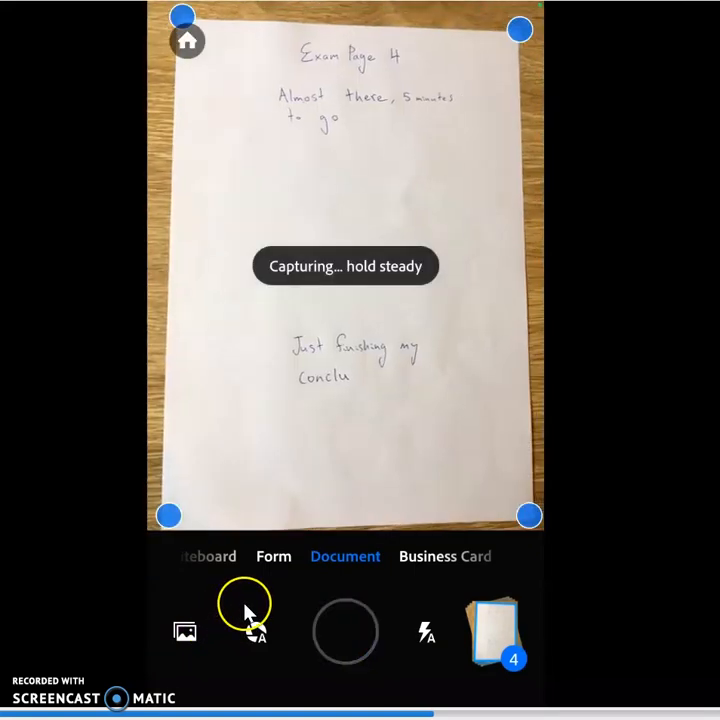
pyautogui.click(345, 631)
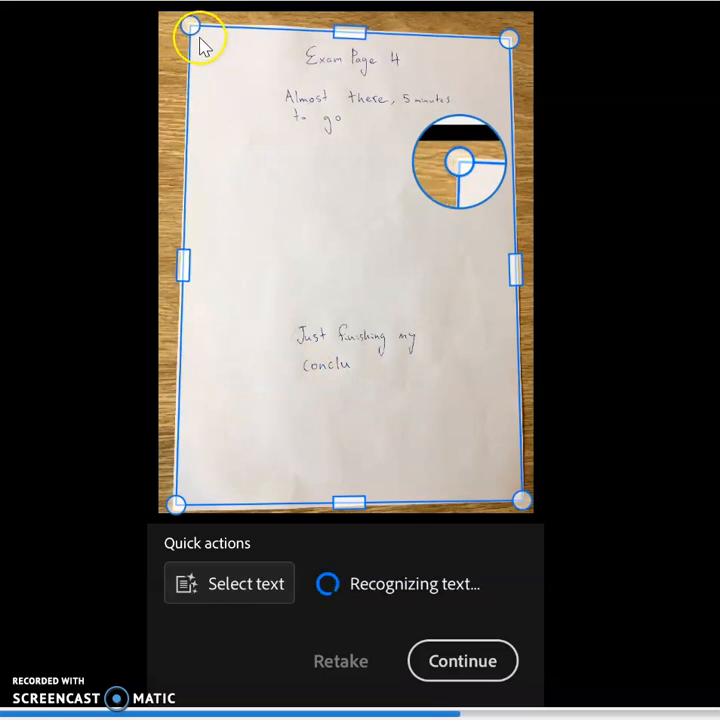
pyautogui.moveTo(200, 40)
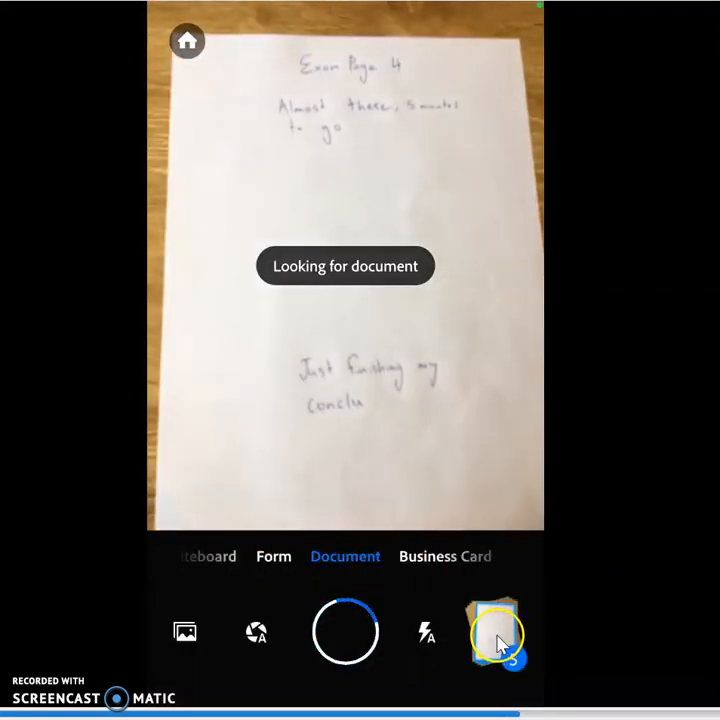
# - Delete the duplicate fifth page, leaving the four exam pages in the scan
pyautogui.click(495, 633)
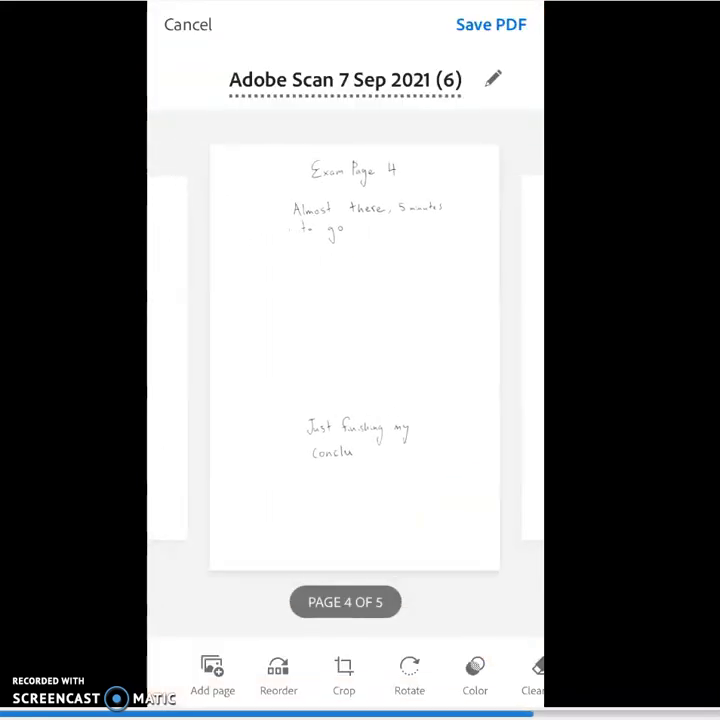
pyautogui.hscroll(-3)
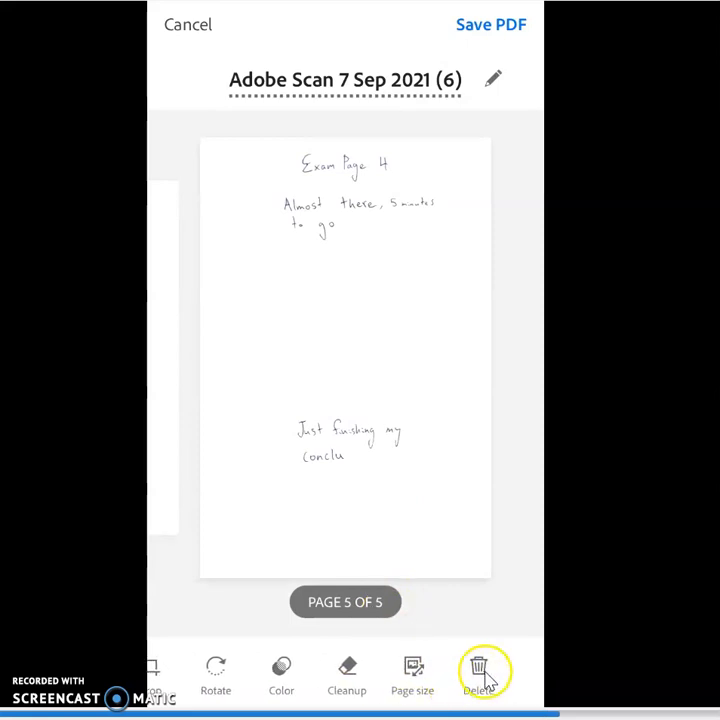
pyautogui.click(480, 666)
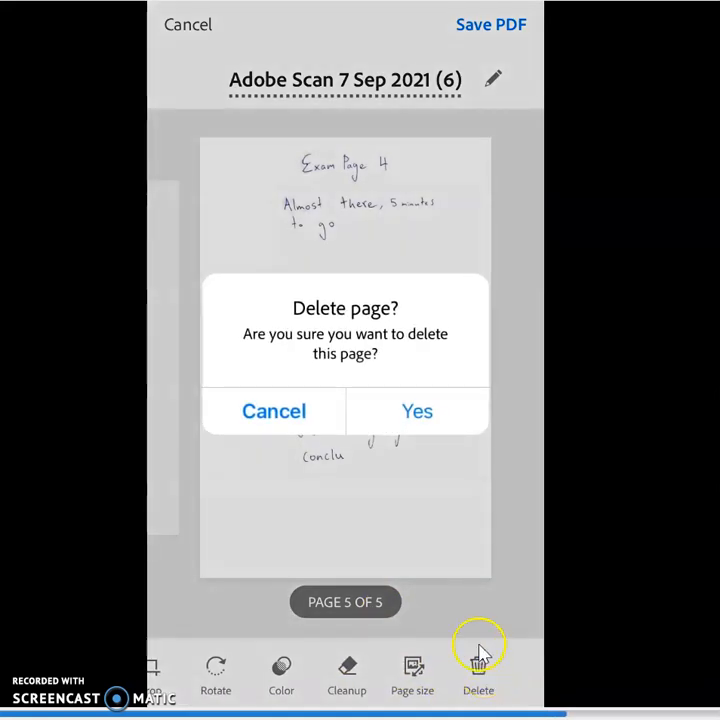
pyautogui.click(416, 411)
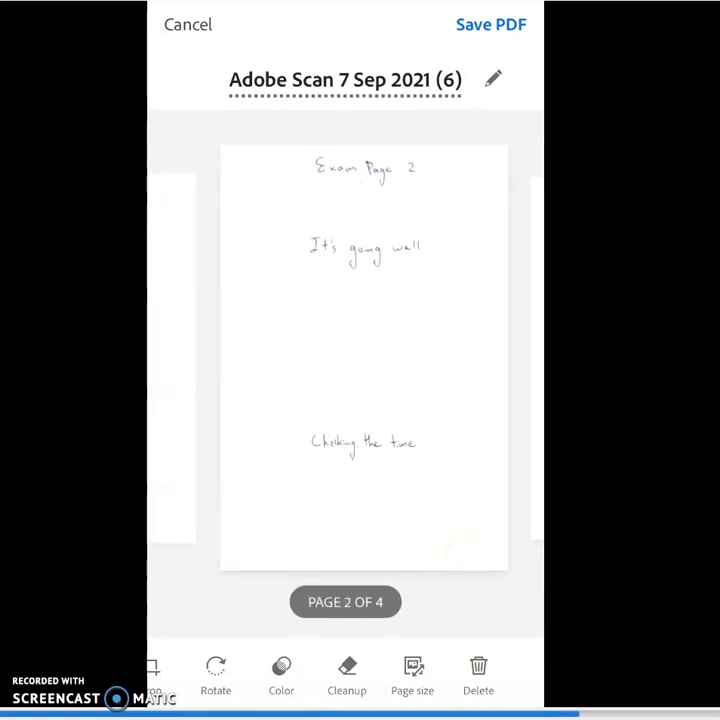
pyautogui.hscroll(3)
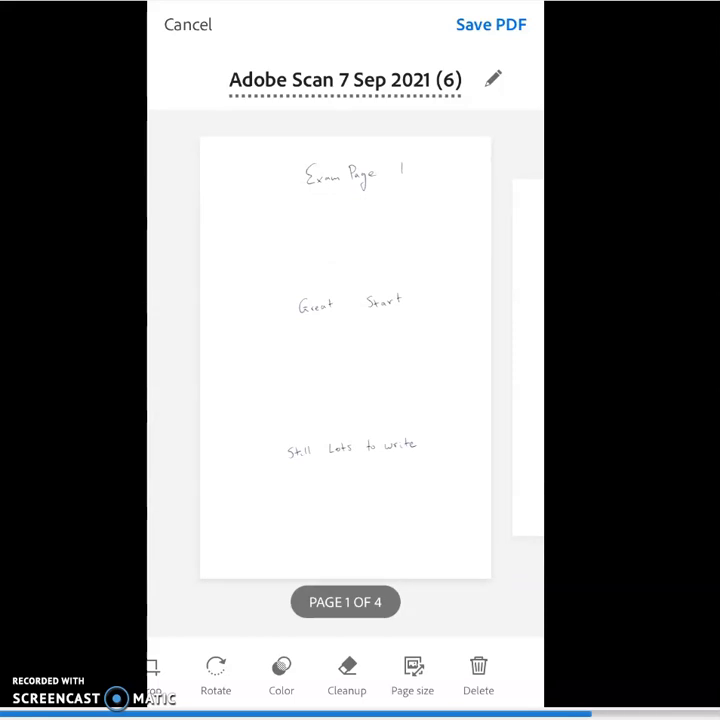
pyautogui.click(490, 78)
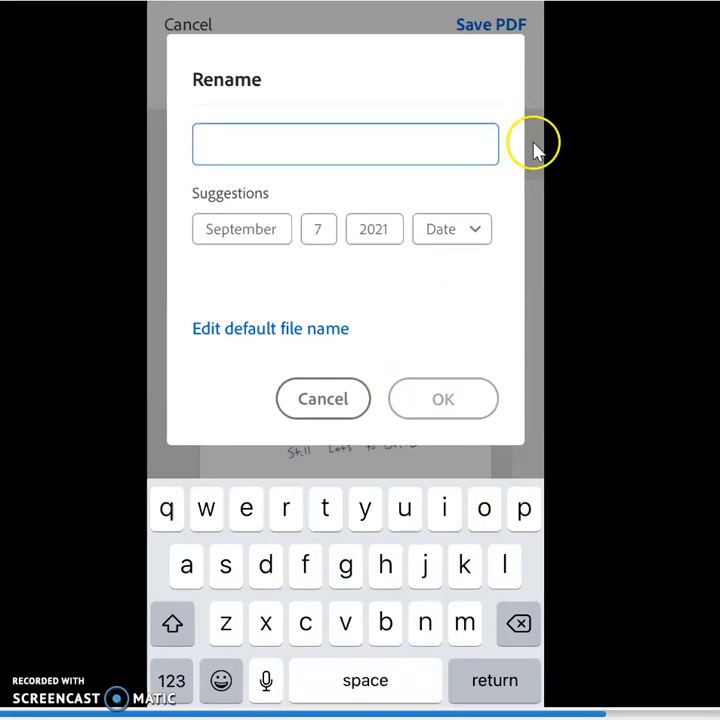
# - Enter 'AS ECONOMICS EXAM' as the document's new name and confirm it
pyautogui.write('AS ECONOMICS E')
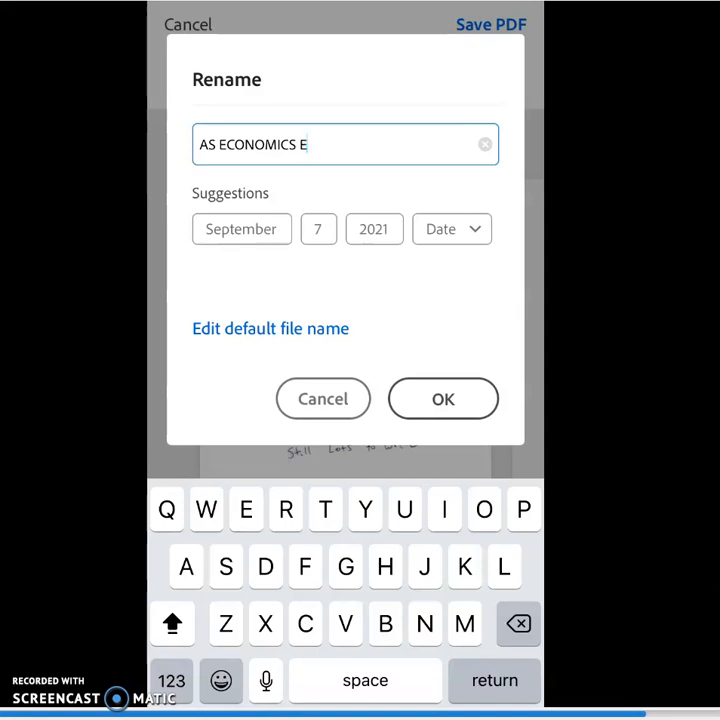
pyautogui.write('XAM')
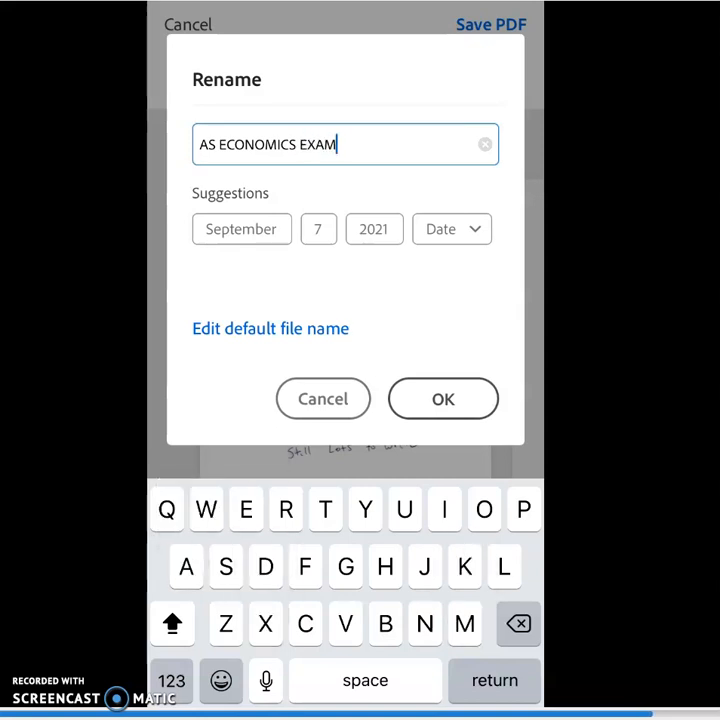
pyautogui.click(322, 398)
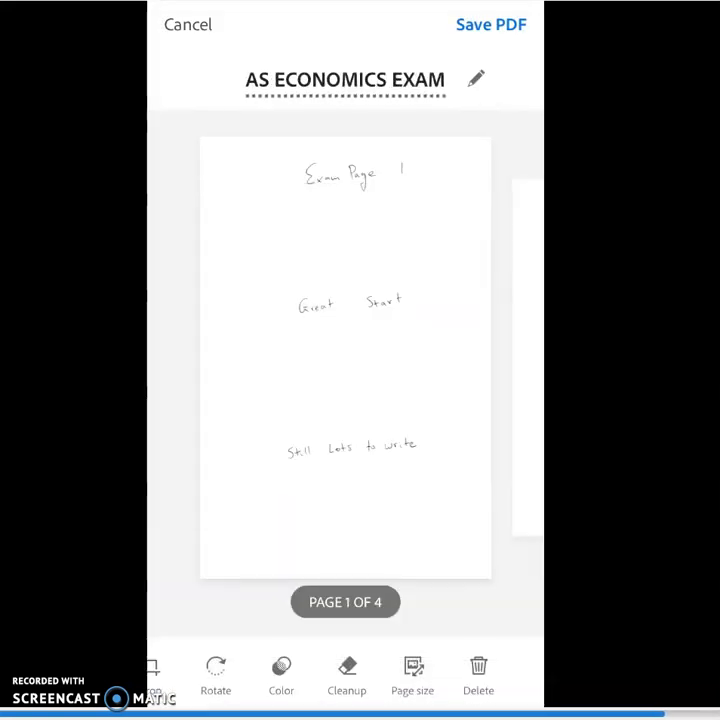
# - Save the four-page 'AS ECONOMICS EXAM' scan as a PDF, waiting for recognition to finish
pyautogui.click(489, 23)
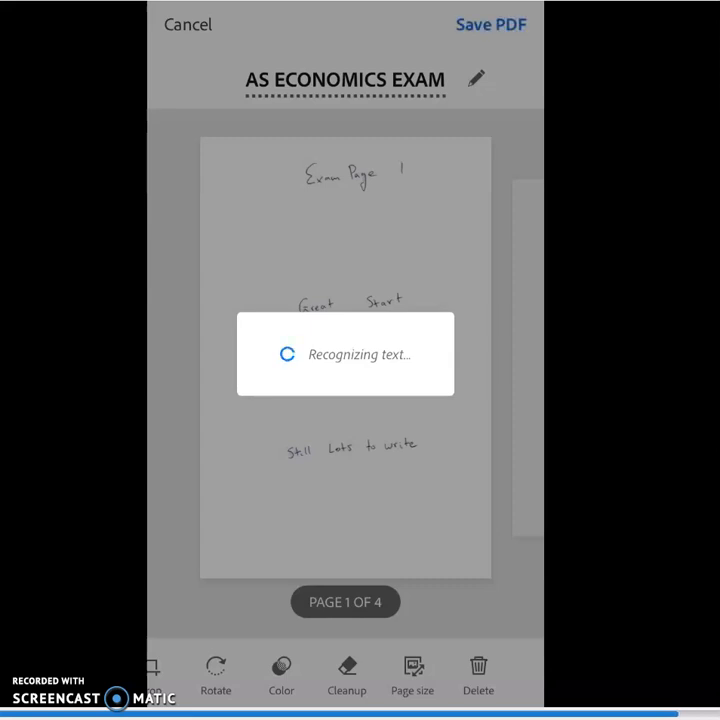
pyautogui.click(490, 25)
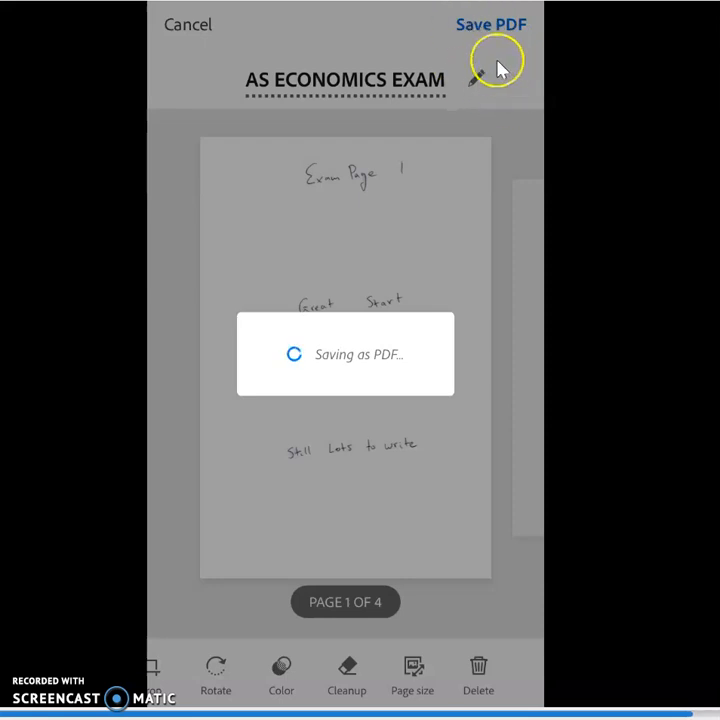
pyautogui.click(491, 24)
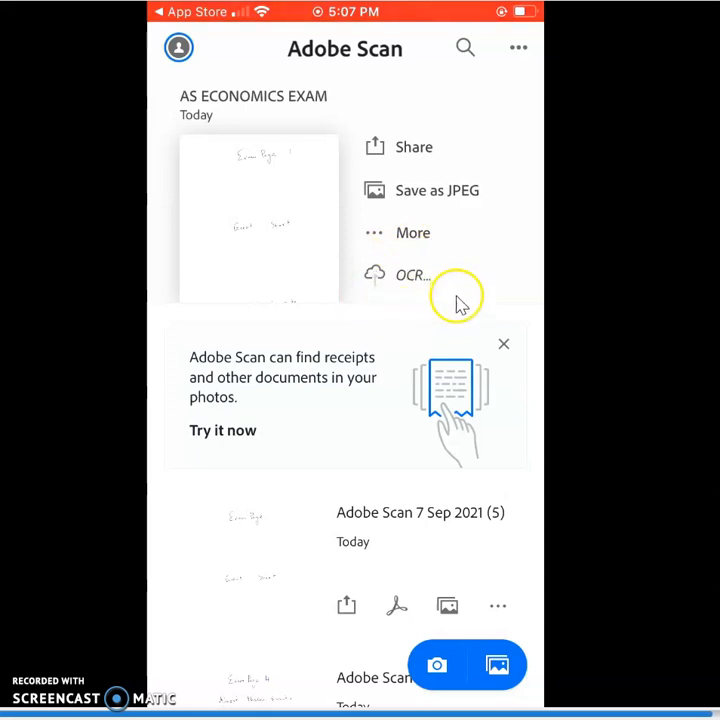
pyautogui.moveTo(376, 300)
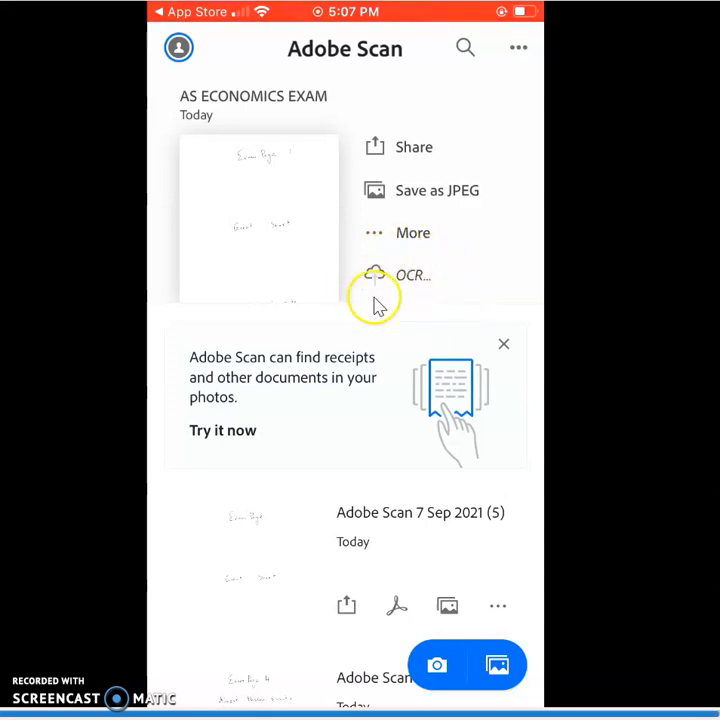
pyautogui.moveTo(445, 268)
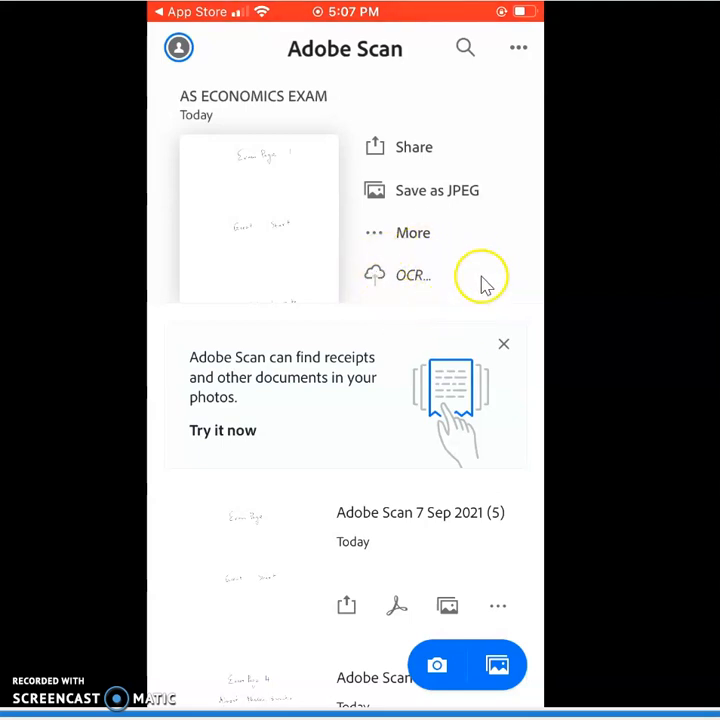
pyautogui.moveTo(438, 290)
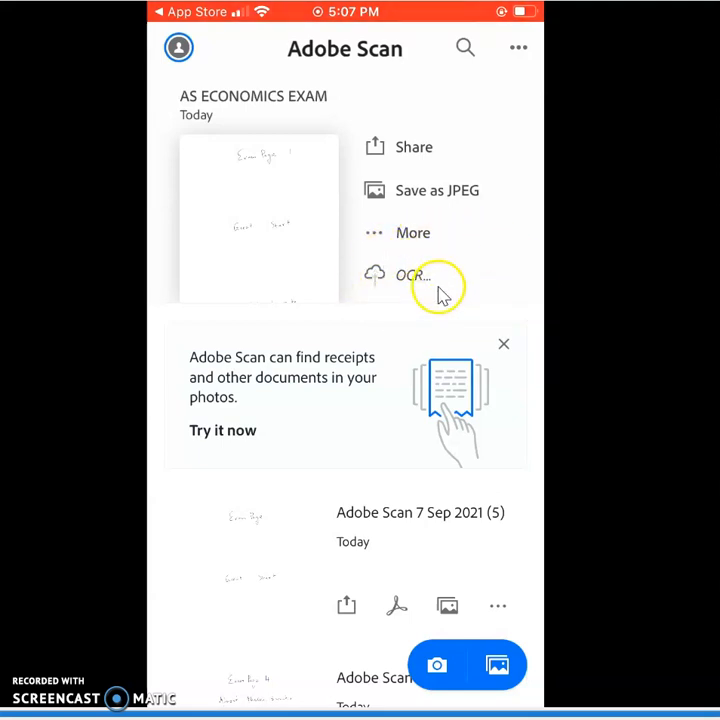
pyautogui.moveTo(438, 160)
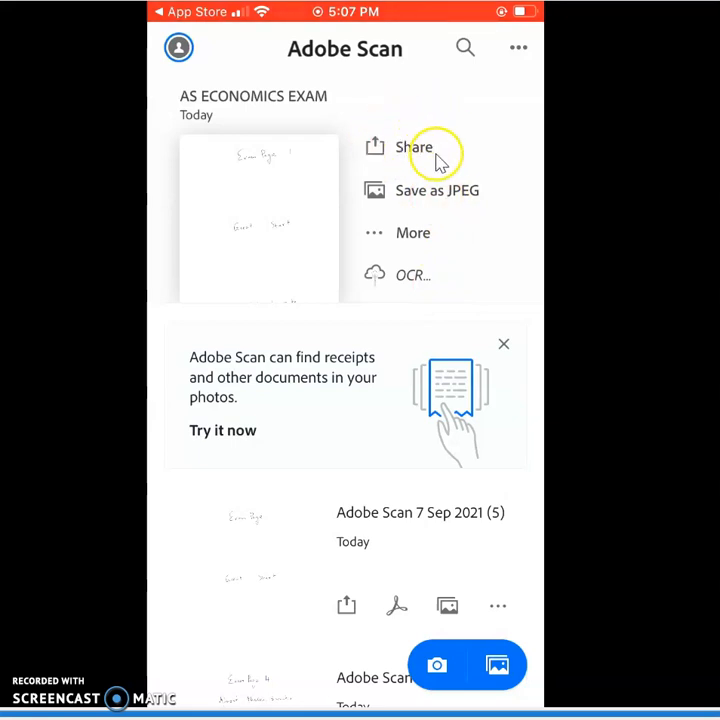
pyautogui.moveTo(432, 120)
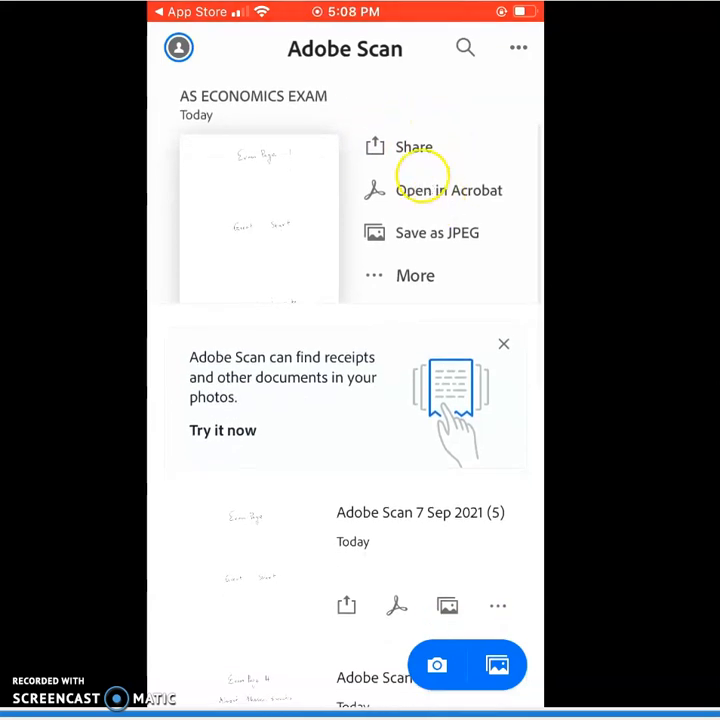
# - Share the 'AS ECONOMICS EXAM' PDF through the Outlook app
pyautogui.click(413, 146)
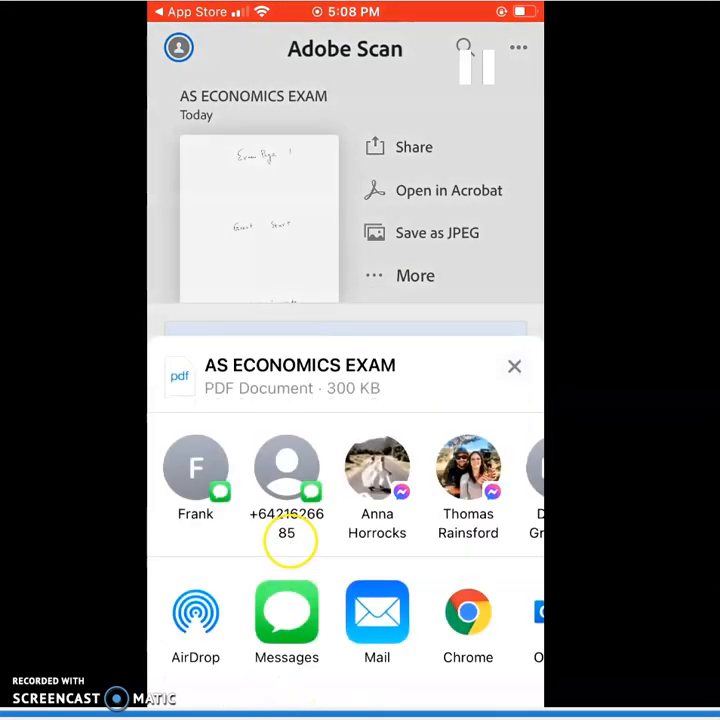
pyautogui.moveTo(362, 347)
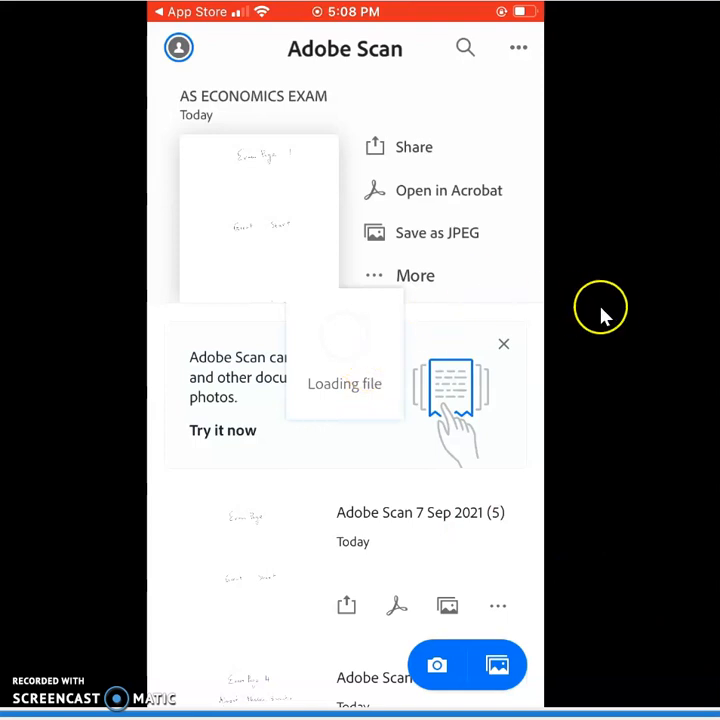
pyautogui.moveTo(510, 305)
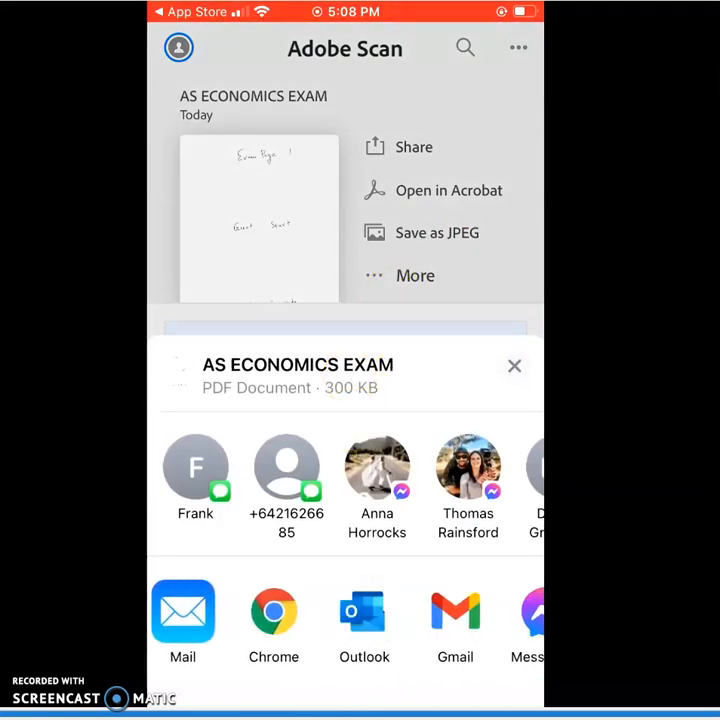
pyautogui.click(363, 612)
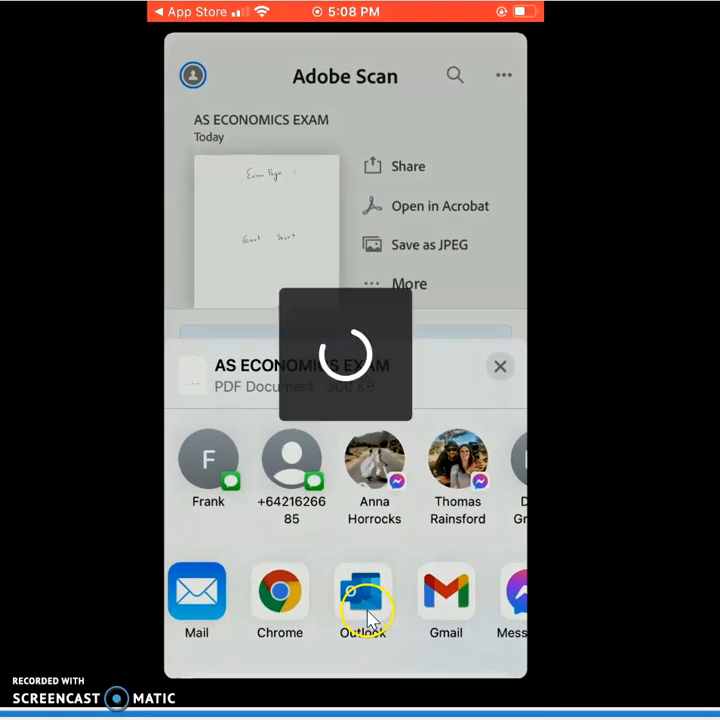
# - Address the Outlook message and give it the subject 'AS Economics Exam'
pyautogui.click(363, 590)
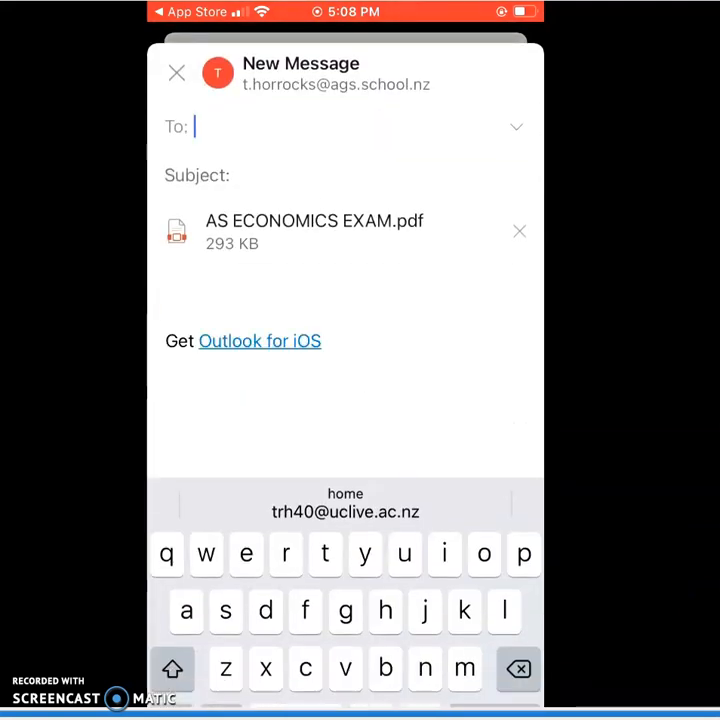
pyautogui.write('t.')
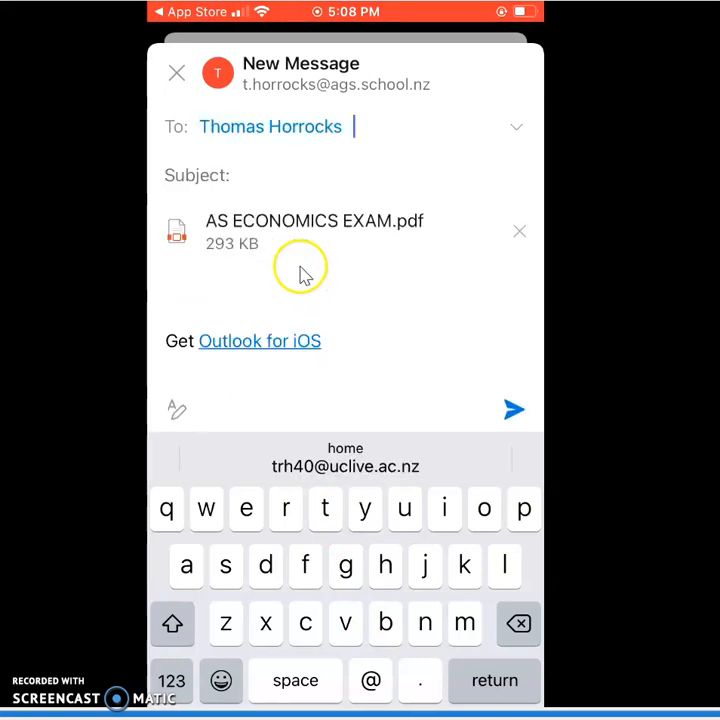
pyautogui.click(237, 175)
pyautogui.write('AS E')
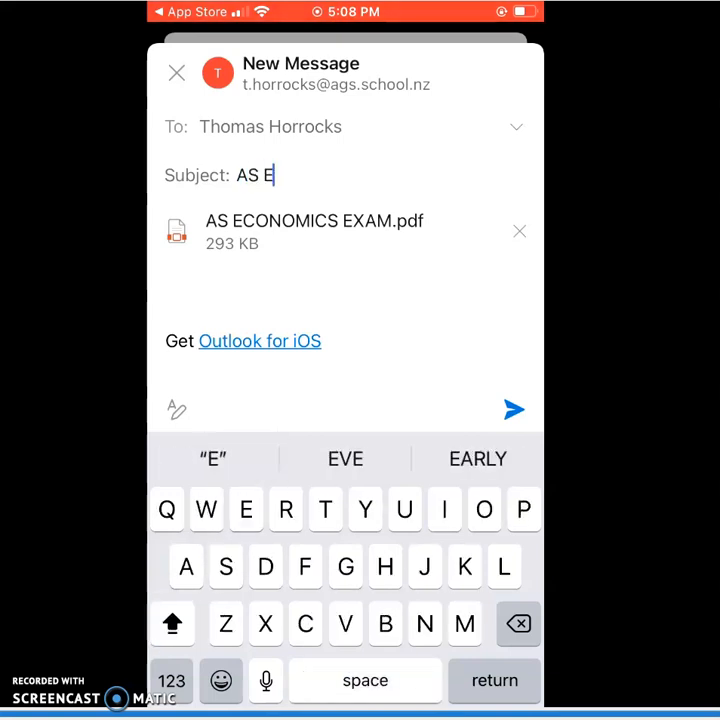
pyautogui.write('conomics')
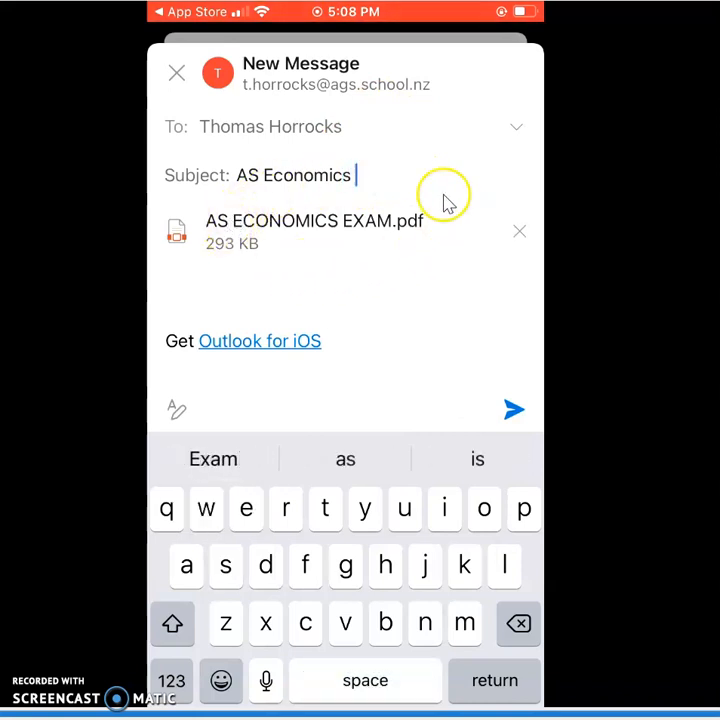
pyautogui.write('Exam')
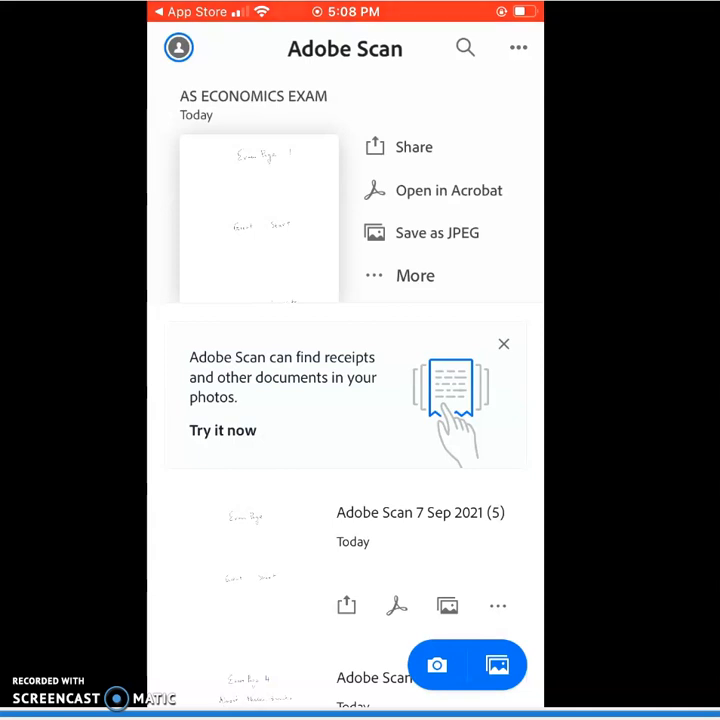
# - Start a new camera scan and photograph Exam Page 4 with its edges detected
pyautogui.click(449, 664)
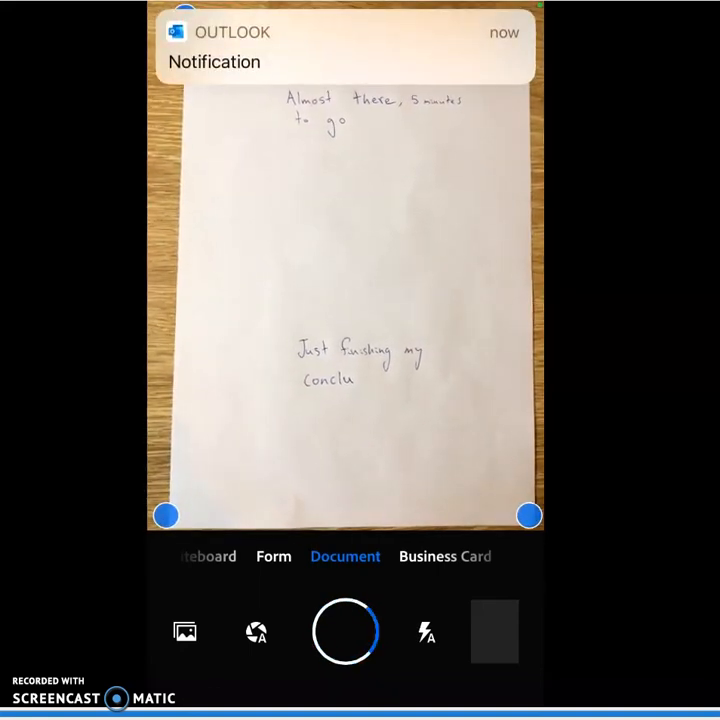
pyautogui.click(345, 631)
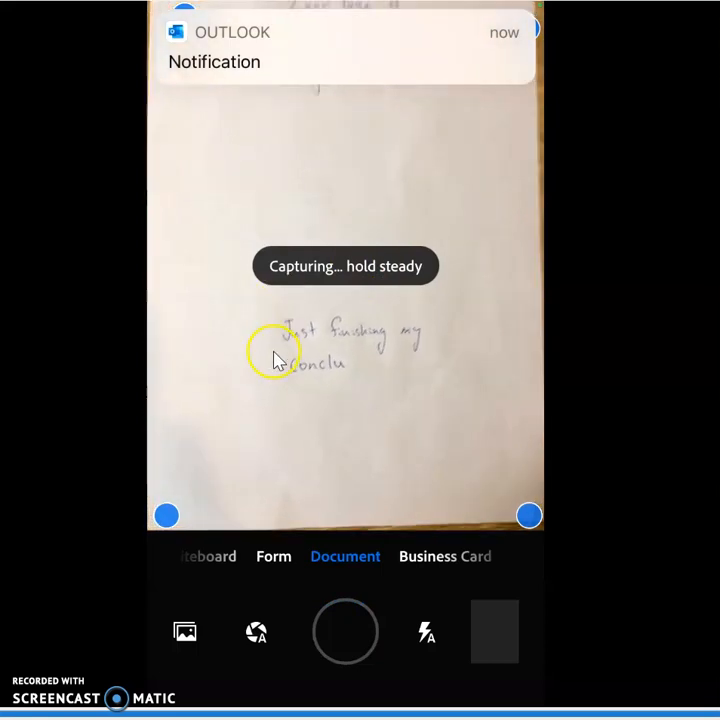
pyautogui.click(345, 632)
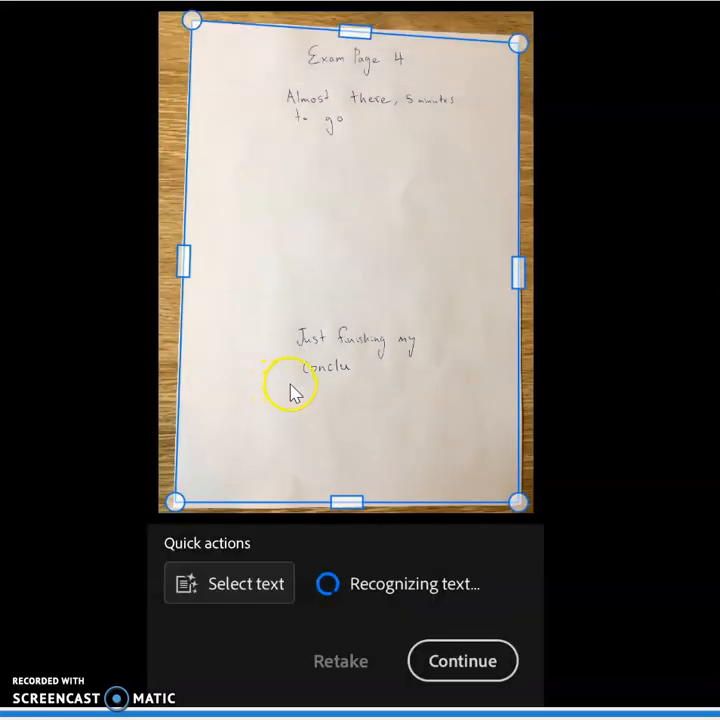